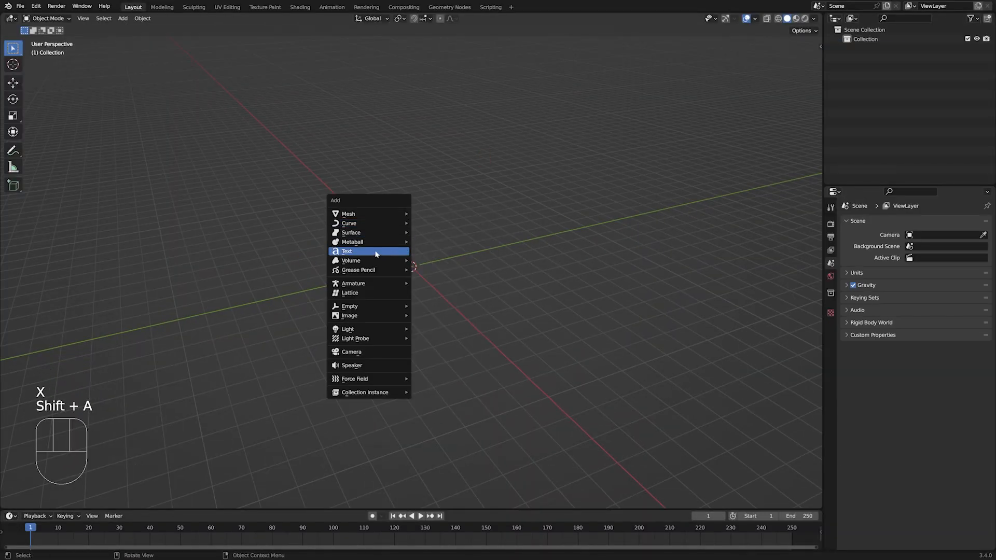
Step: Add a text object, set its font to Fredoka One Regular, and reduce the text to 'T'
left_click(348, 251)
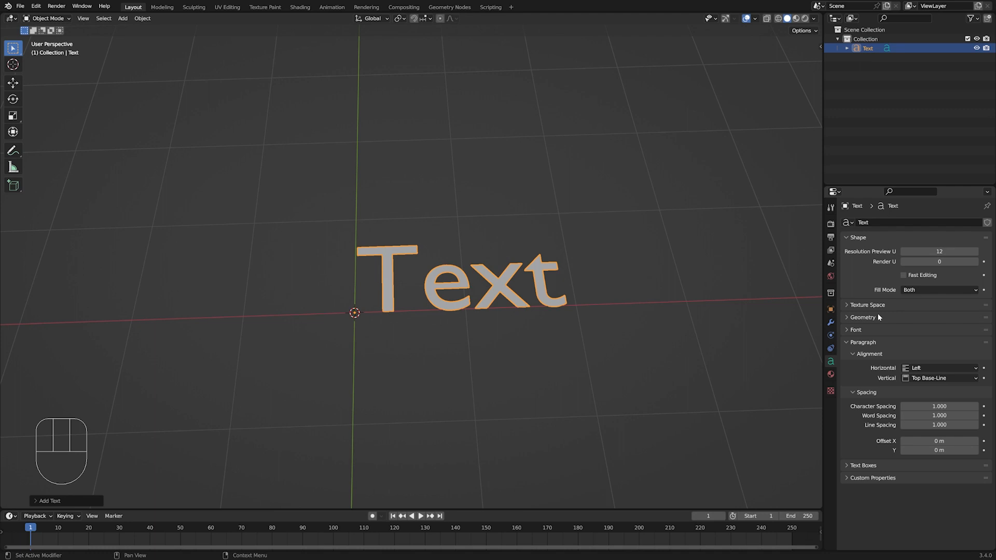
mouse_move(883, 334)
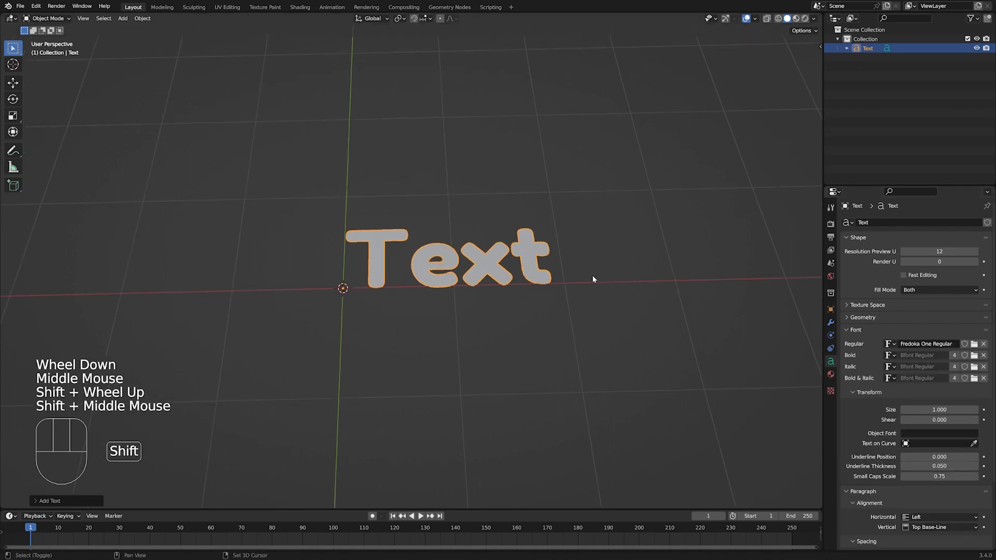
scroll("up", 3)
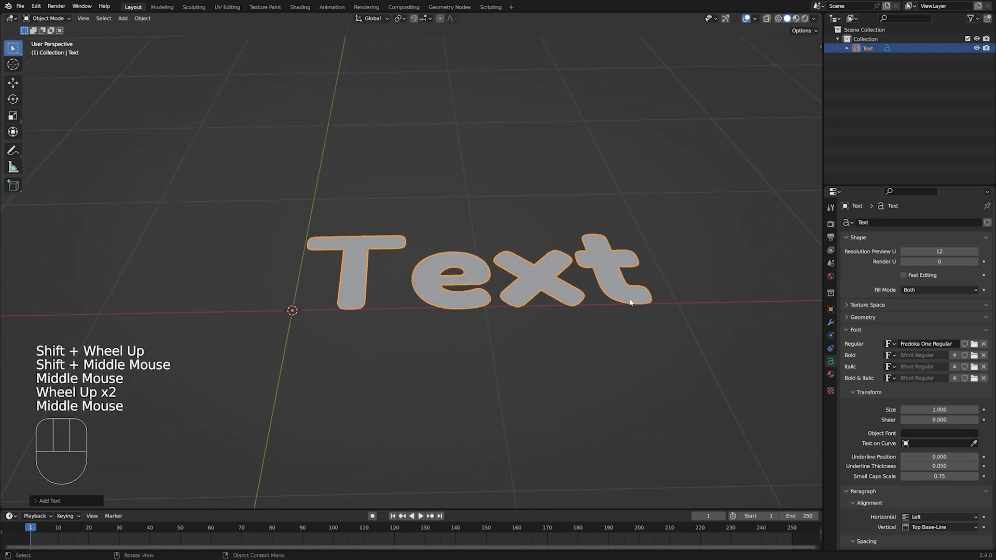
scroll("down", 3)
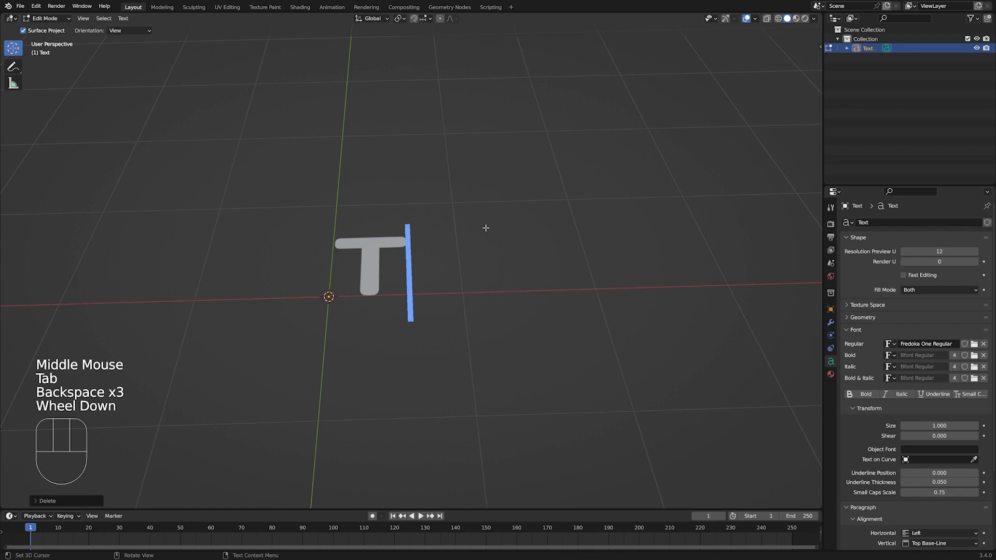
Step: Extrude the T text to 0.045 m in its Geometry settings
key("Tab")
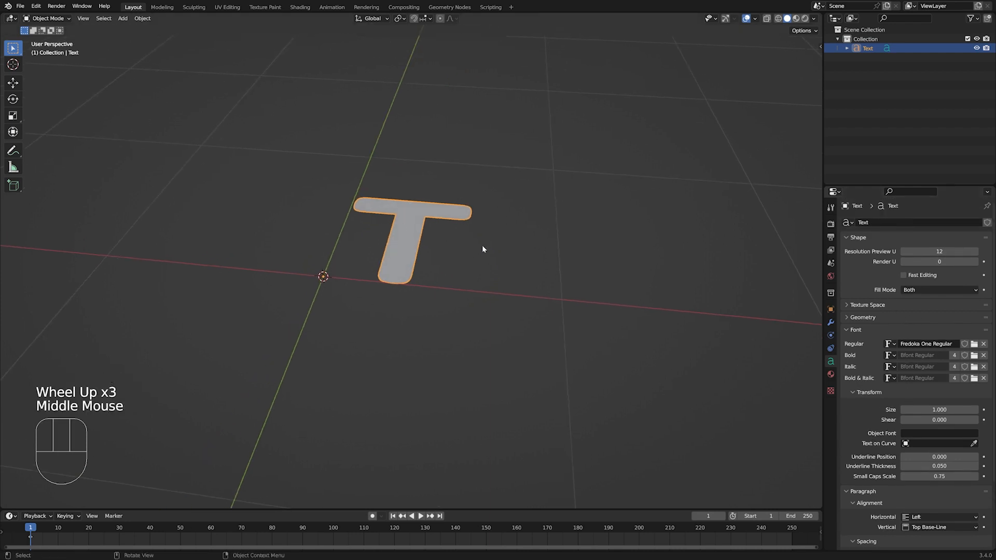
left_click(863, 317)
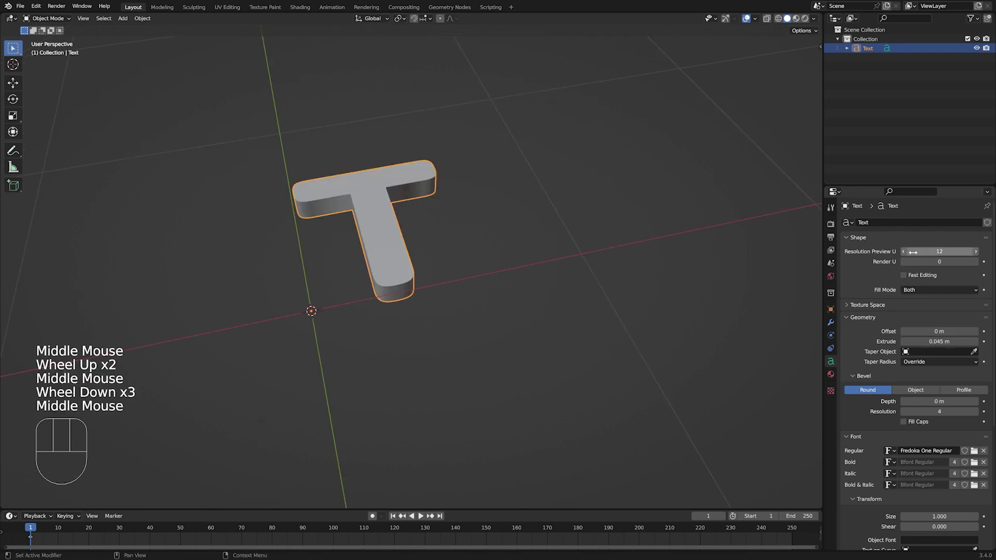
scroll("down", 3)
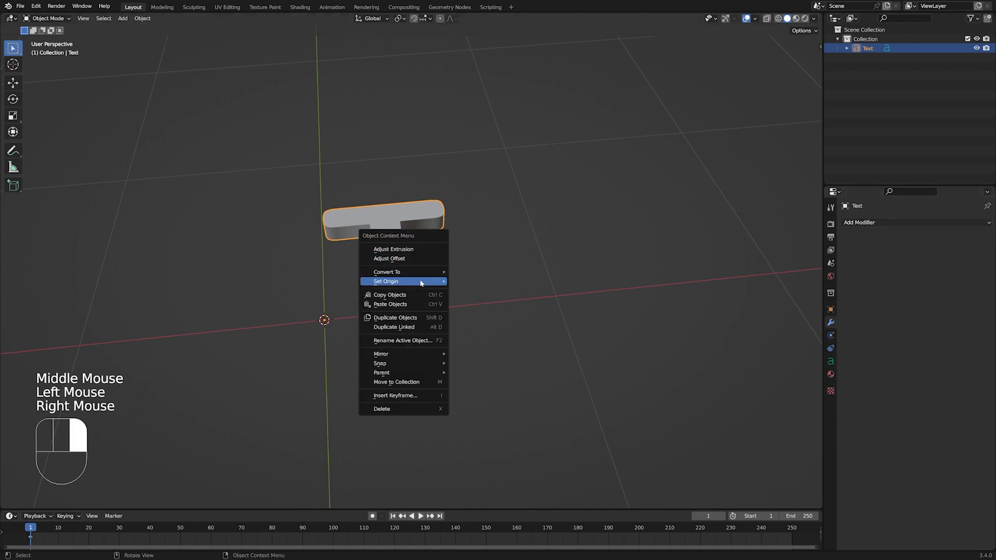
Step: Set the T's origin to geometry and add a Sharp Remesh: depth 9, scale 0.1, smooth shading
left_click(386, 281)
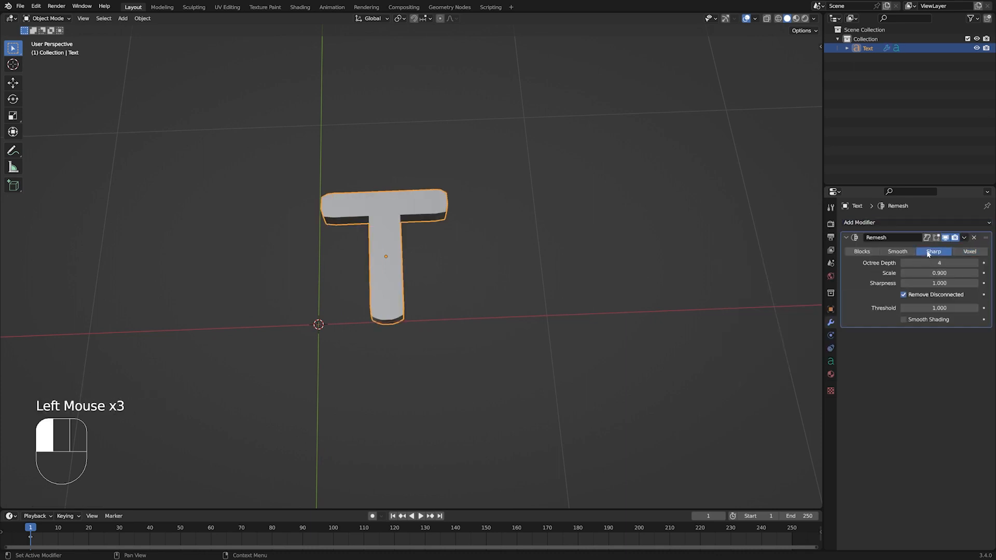
left_click(939, 263)
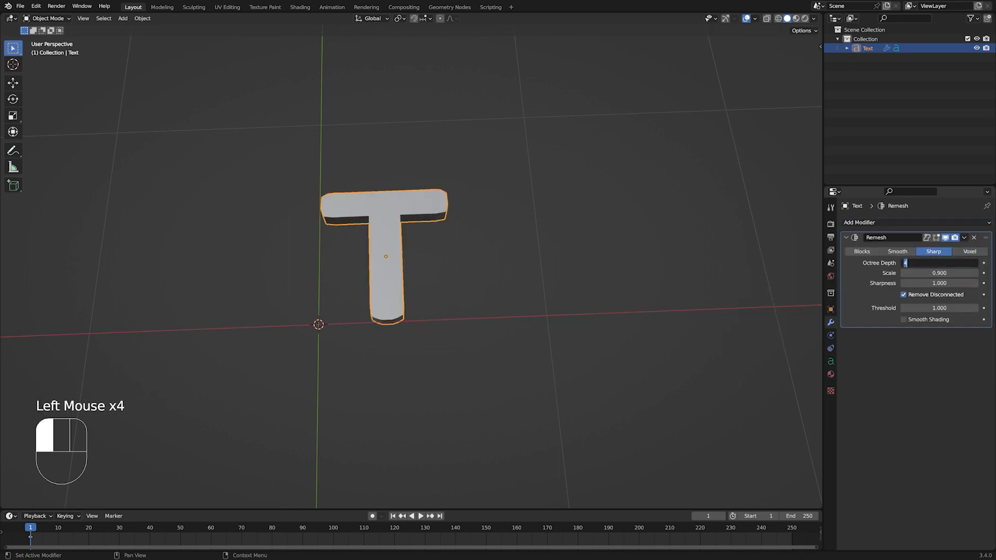
left_click(939, 272)
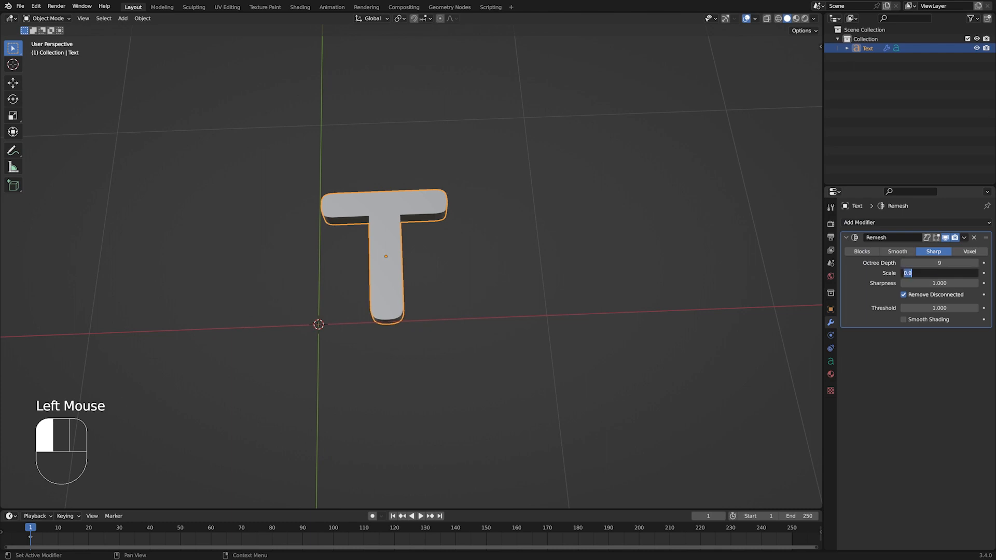
left_click(701, 181)
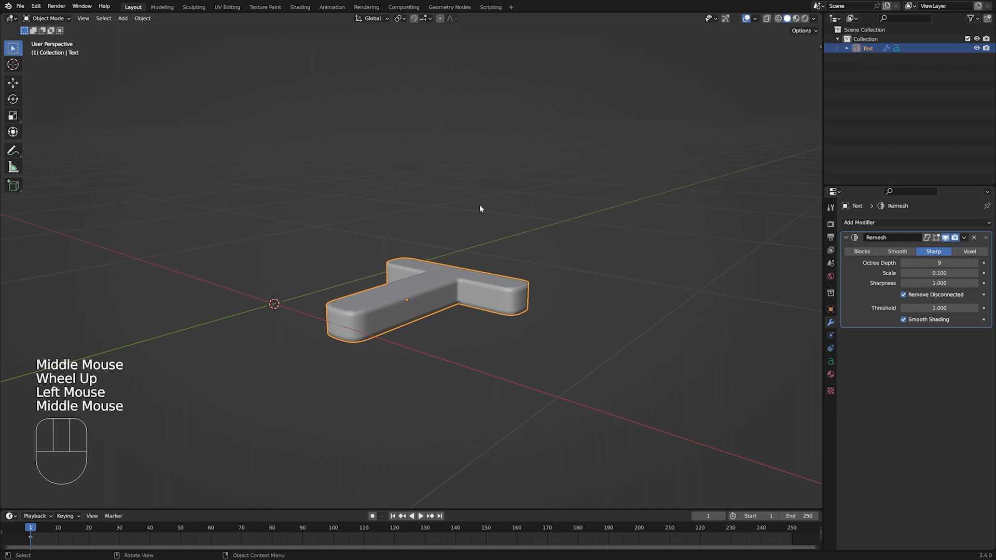
scroll("down", 3)
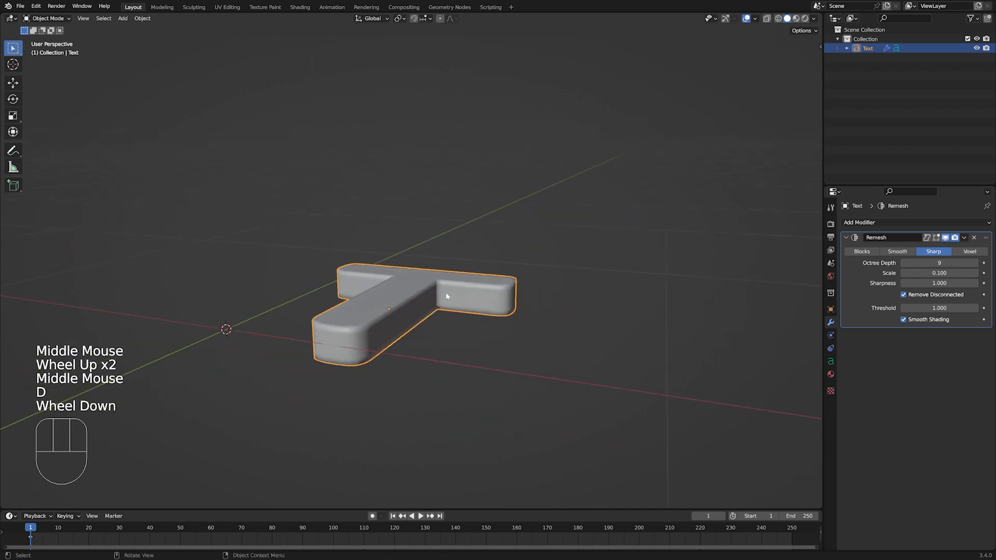
left_click(859, 222)
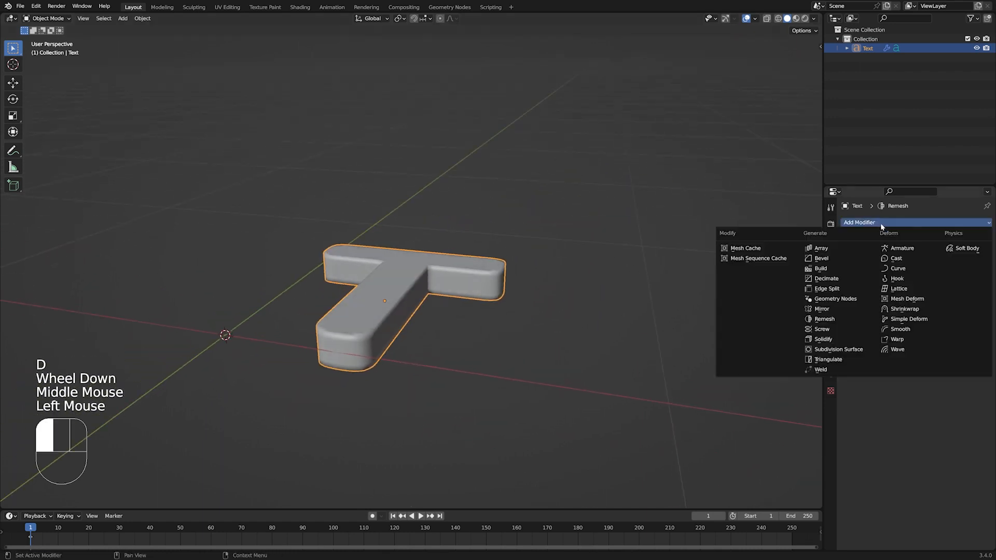
mouse_move(908, 299)
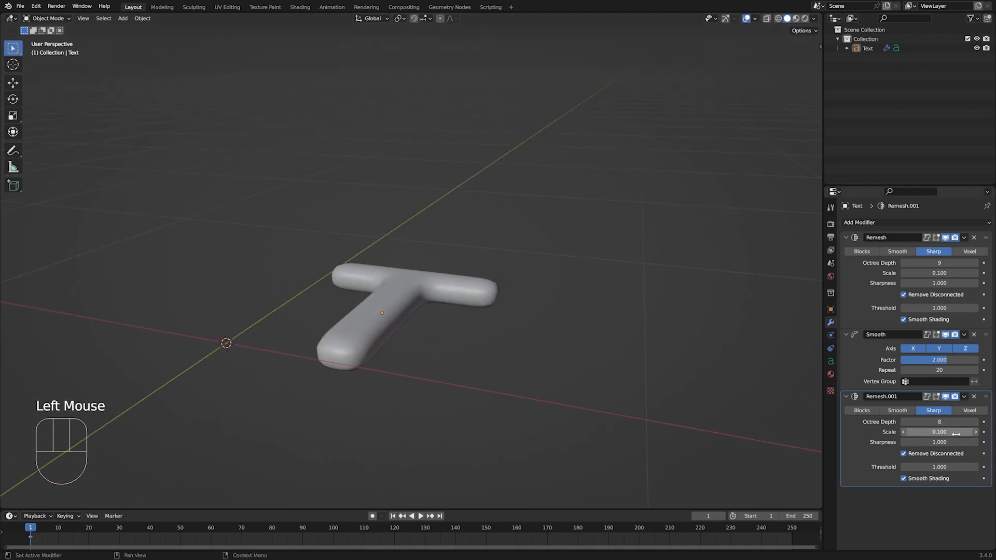
Step: Add Smooth (factor 2, repeat 20), Remesh (depth 8, scale 0.6), and a second identical Smooth
double_click(939, 433)
type("0.600")
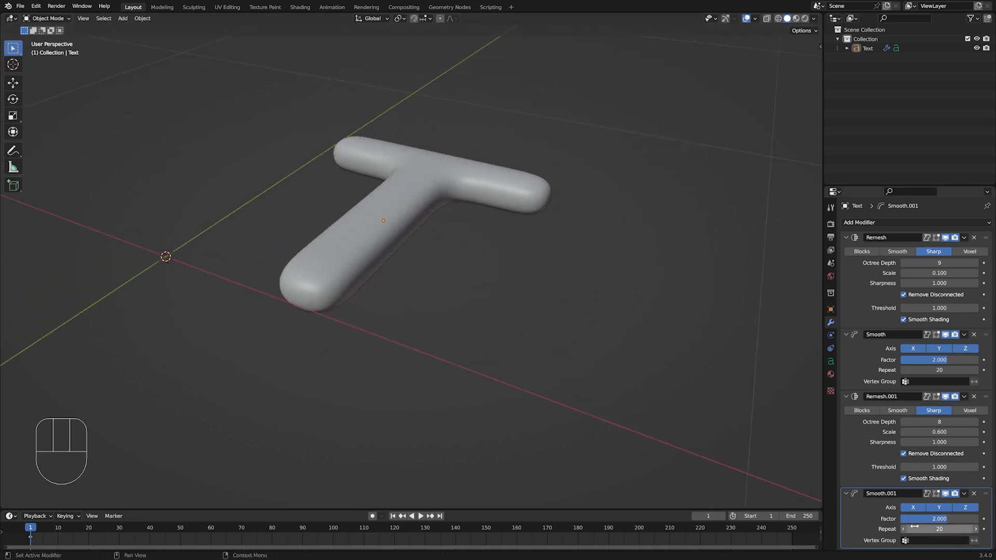
left_click(860, 223)
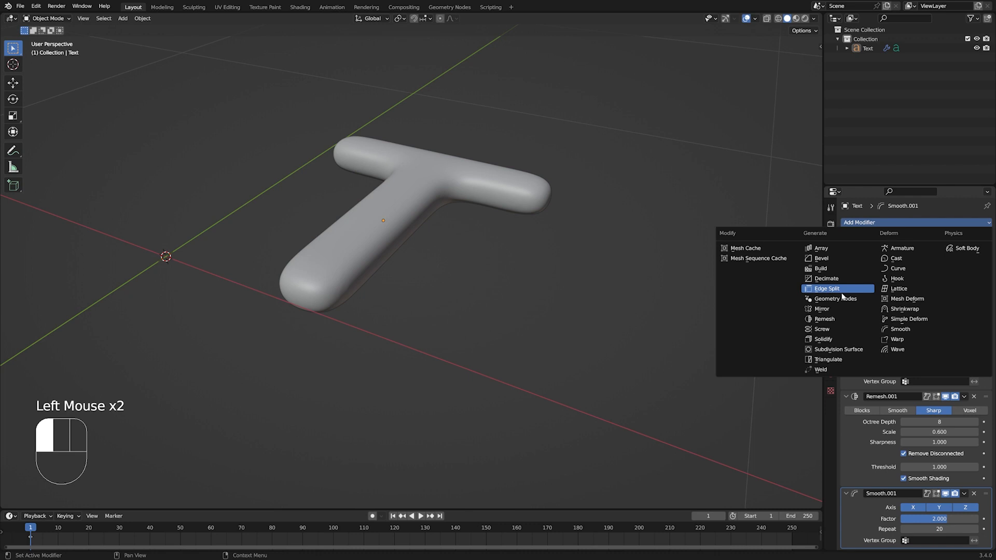
Step: Add a new Geometry Nodes modifier and move it above Smooth.001 in the stack
scroll("down", 3)
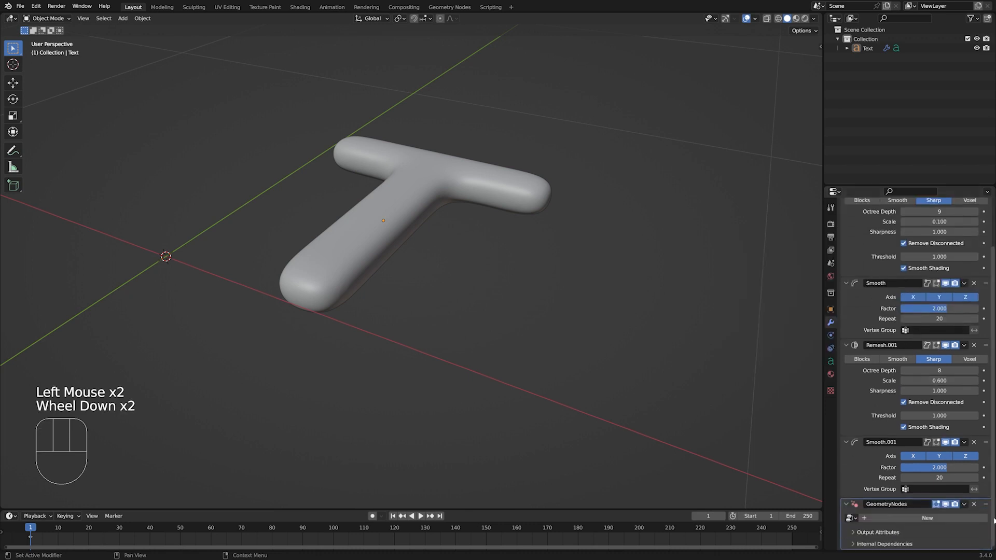
scroll("down", 3)
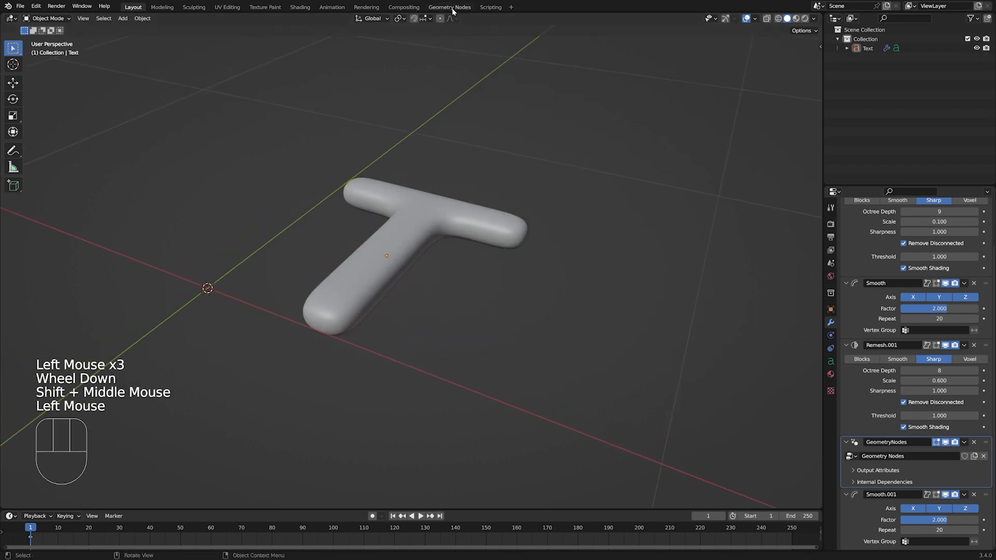
Step: In the Geometry Nodes workspace, wire Delete Geometry and Join Geometry between Group Input and Output
left_click(449, 7)
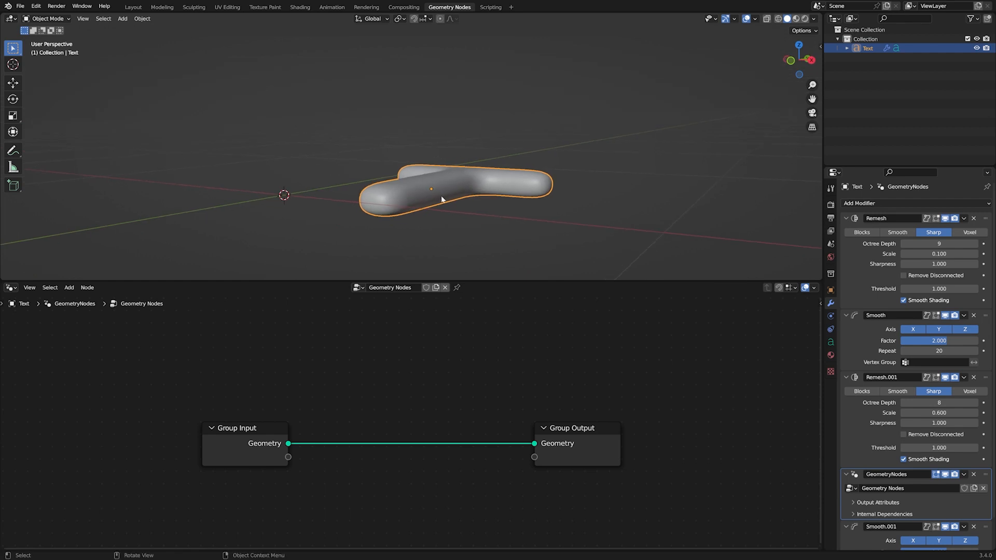
mouse_move(432, 215)
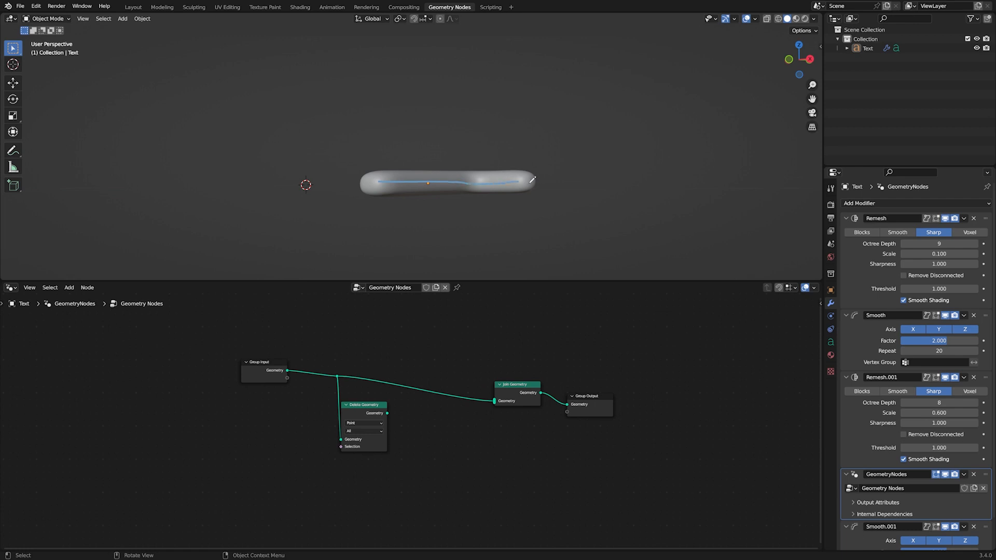
type("ma")
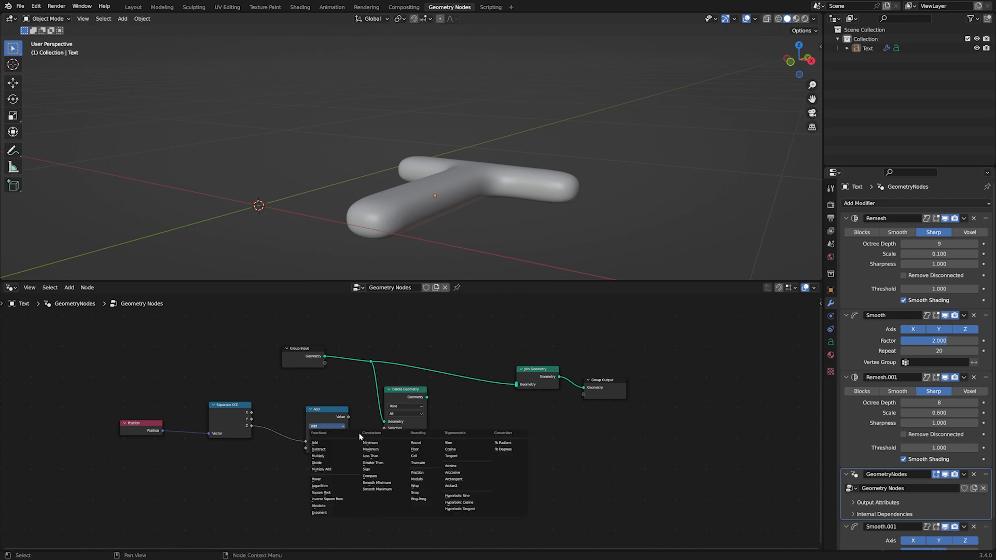
mouse_move(423, 478)
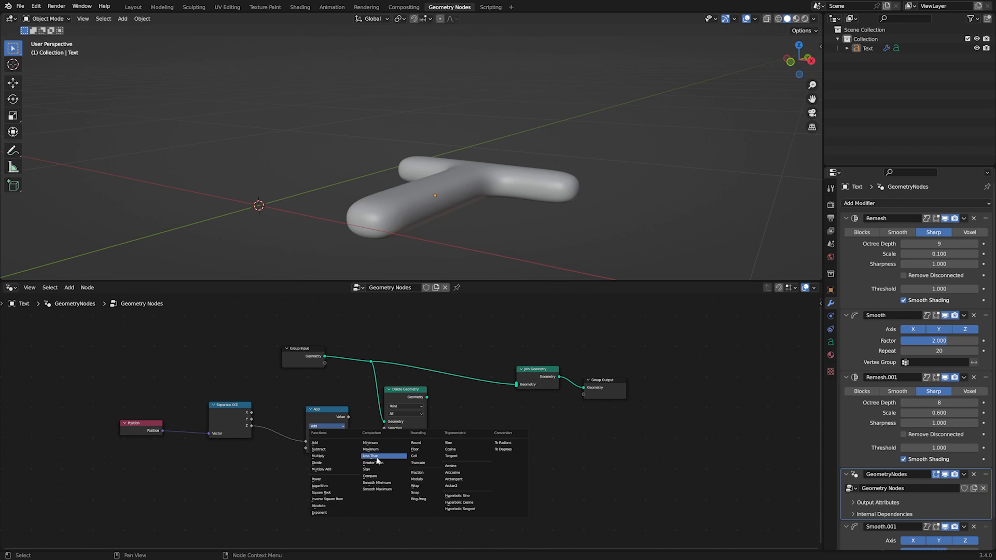
Step: Delete faces by Less Than on Z, then Extrude Mesh, Flip Faces, Join and Merge by Distance
left_click(370, 456)
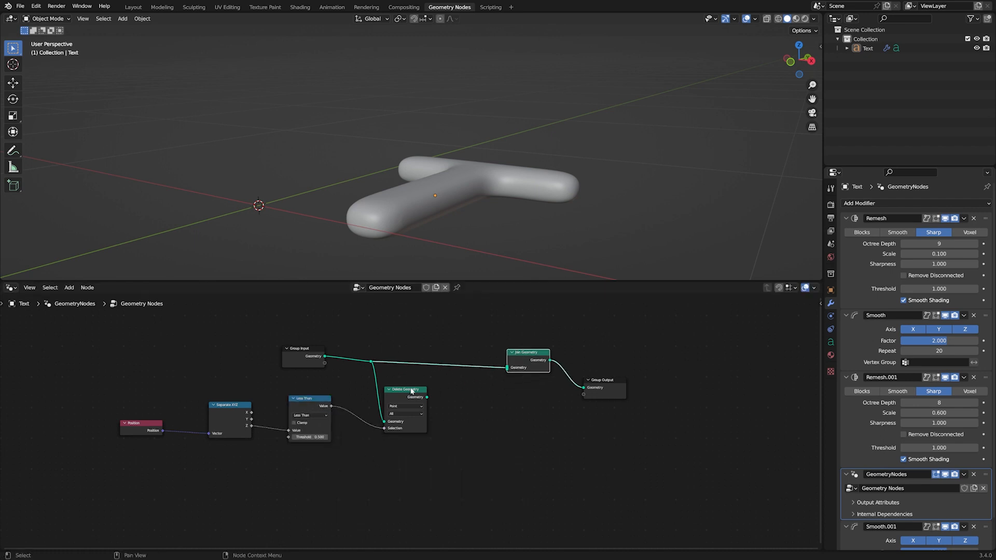
mouse_move(439, 392)
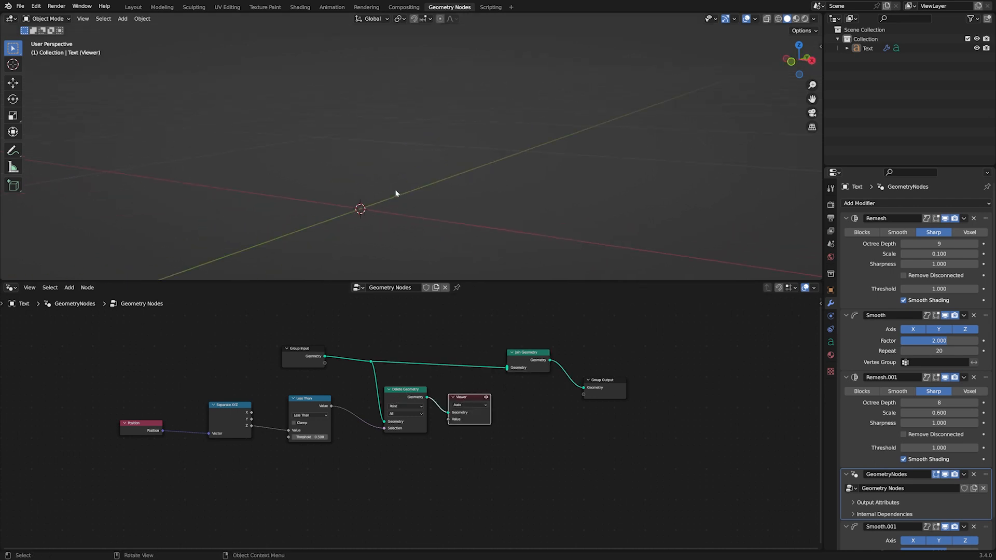
mouse_move(401, 206)
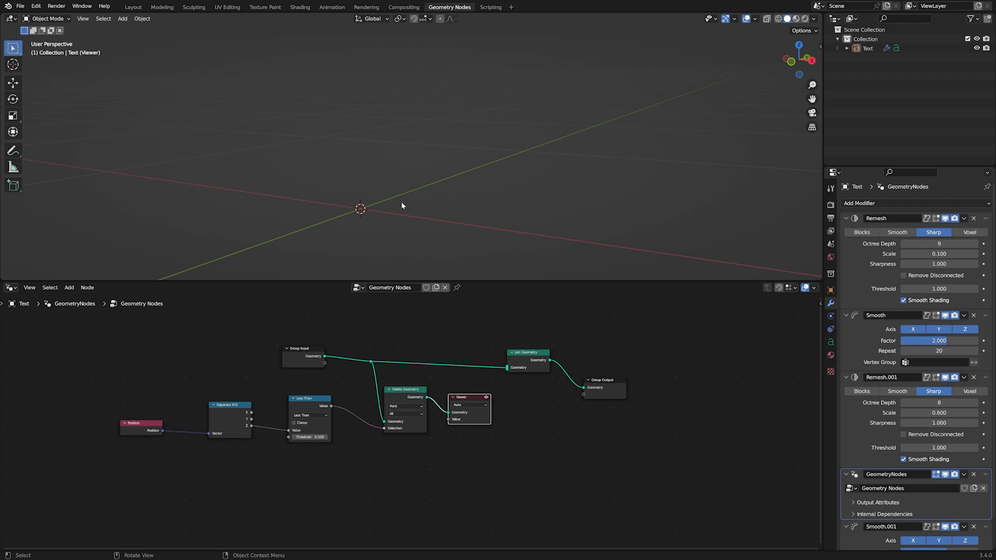
mouse_move(394, 421)
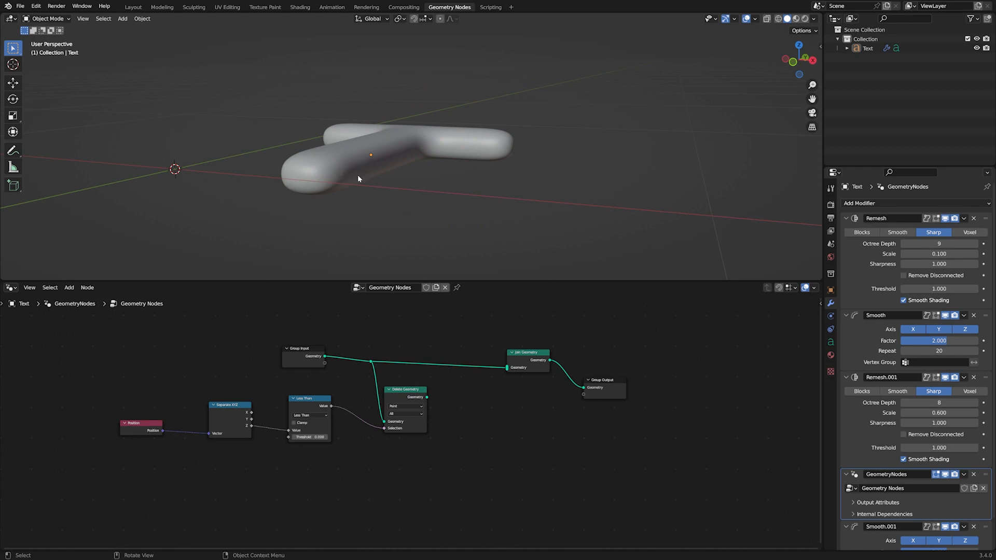
left_click_drag(359, 179, 394, 159)
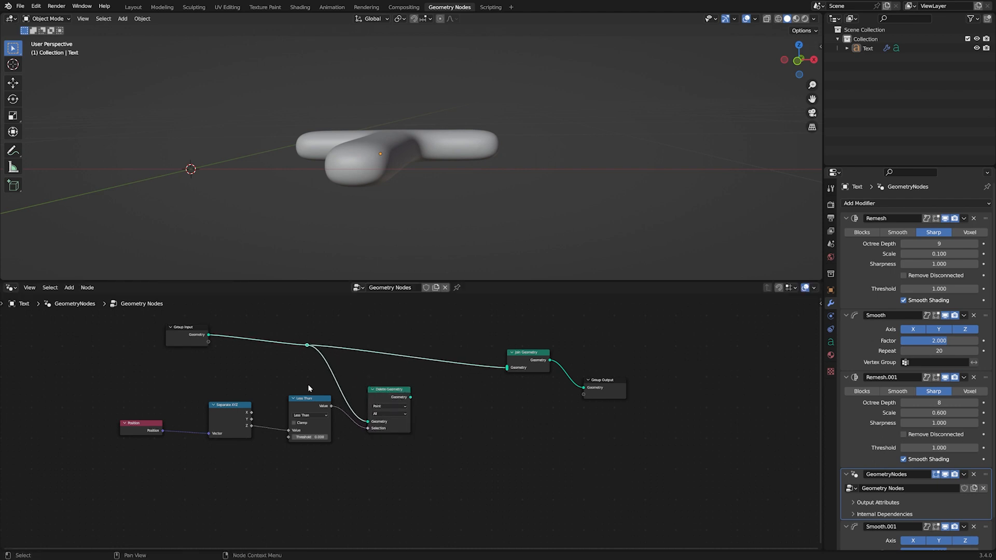
left_click(68, 287)
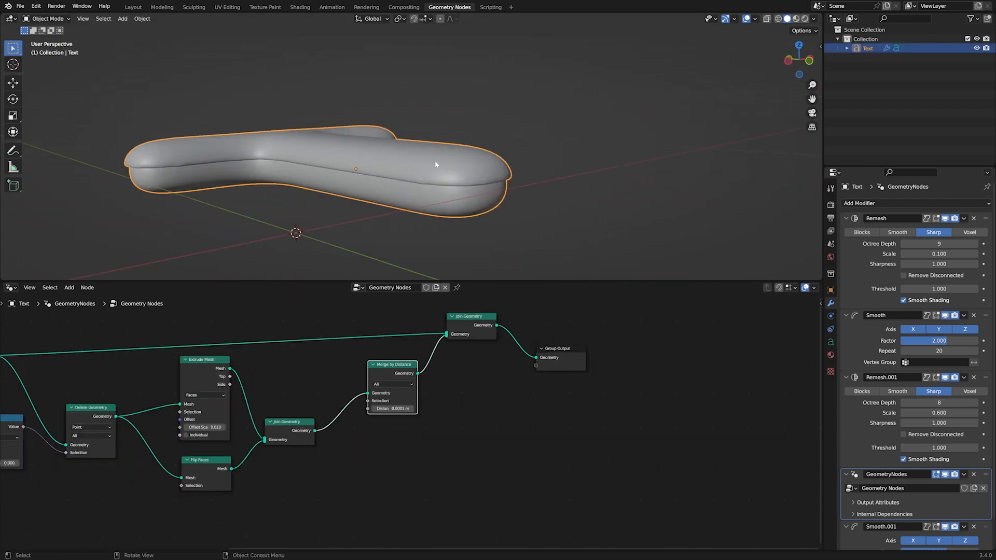
Step: Add Set Position offset by Position plus Noise Texture remapped through Map Range
left_click_drag(435, 165, 410, 157)
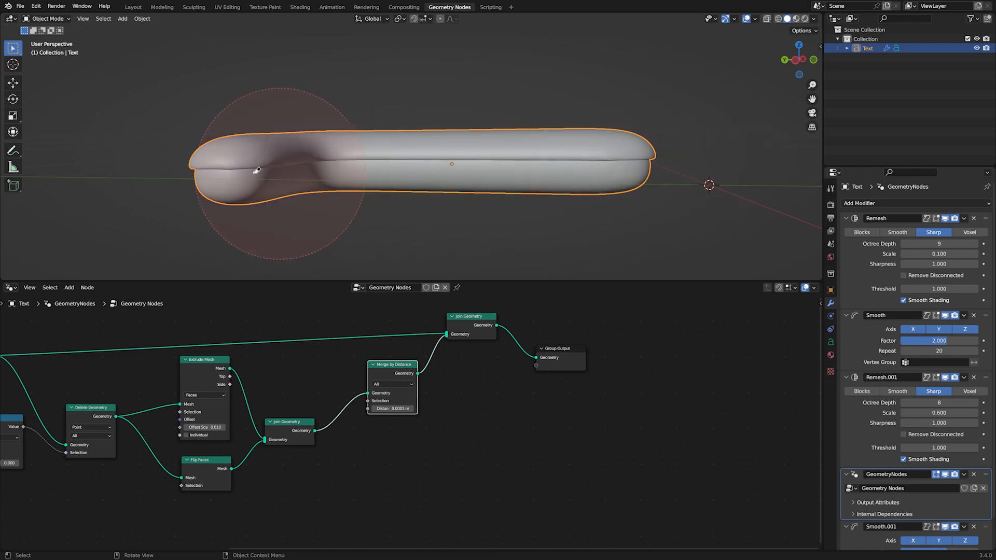
scroll("down", 3)
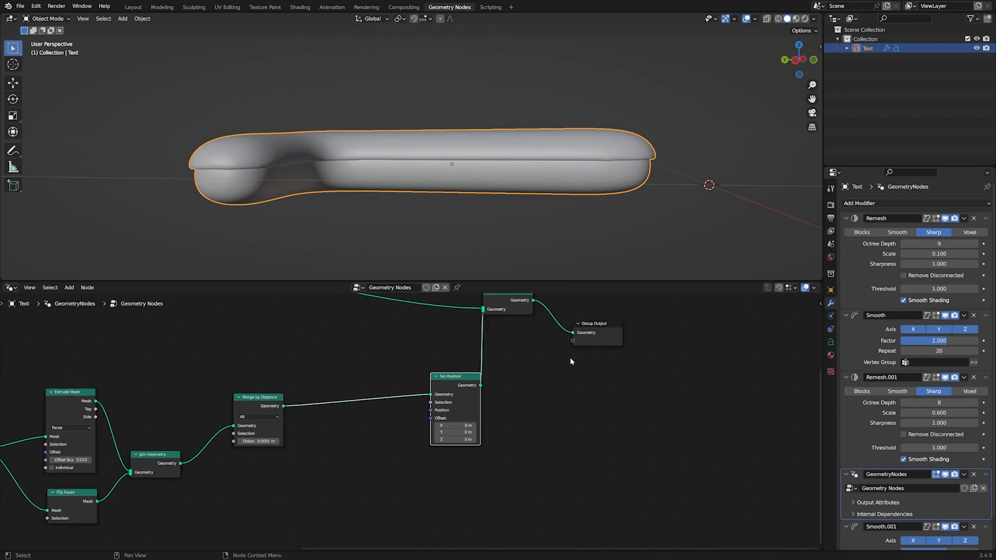
scroll("down", 3)
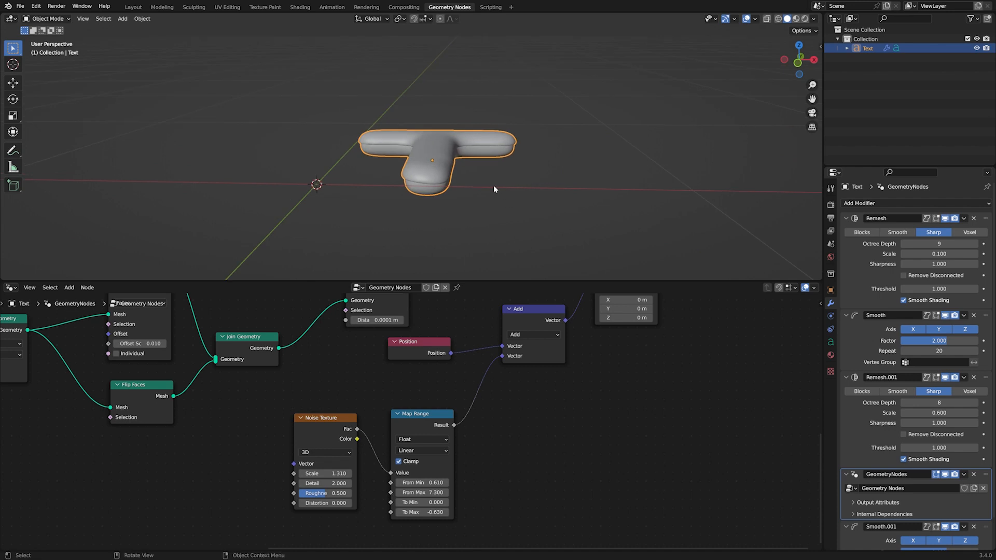
mouse_move(517, 374)
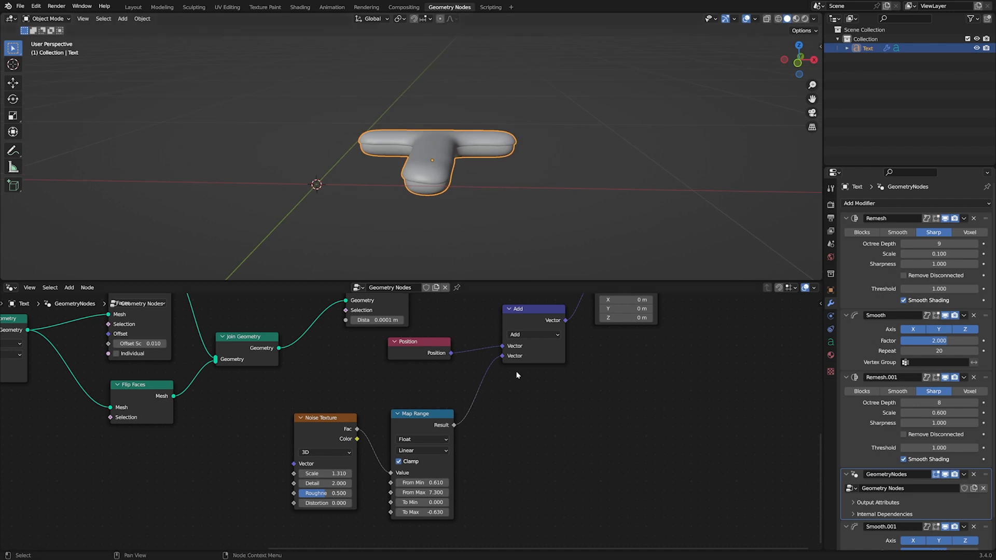
scroll("down", 3)
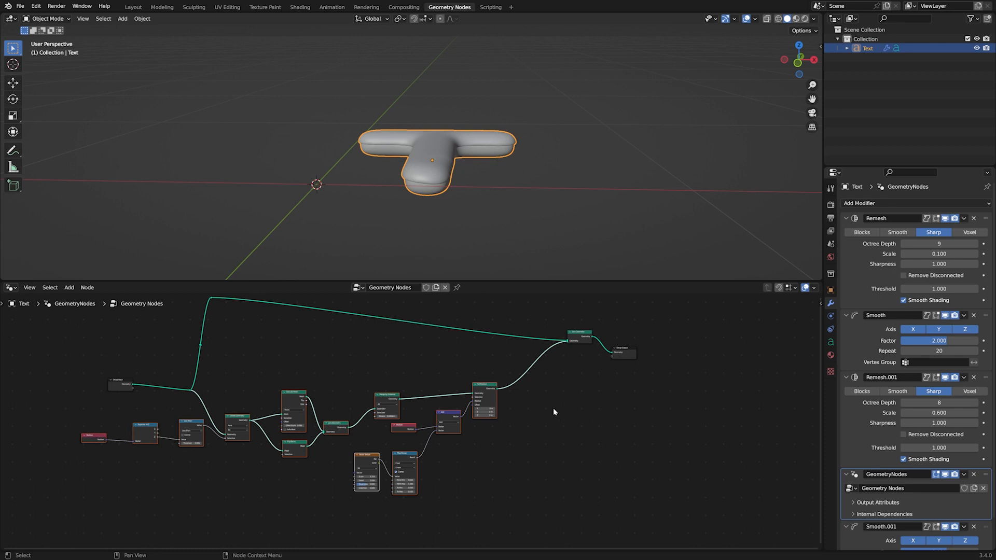
mouse_move(551, 412)
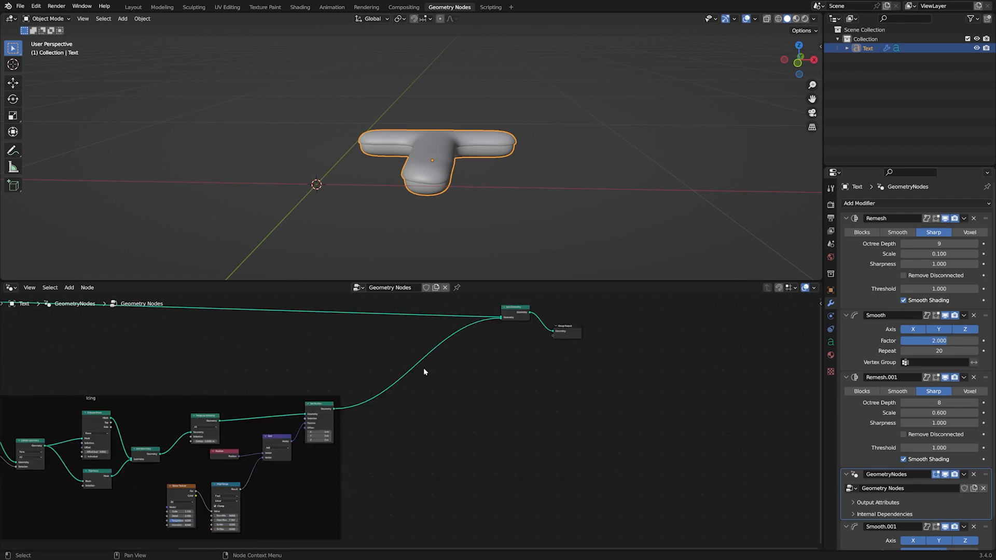
mouse_move(419, 337)
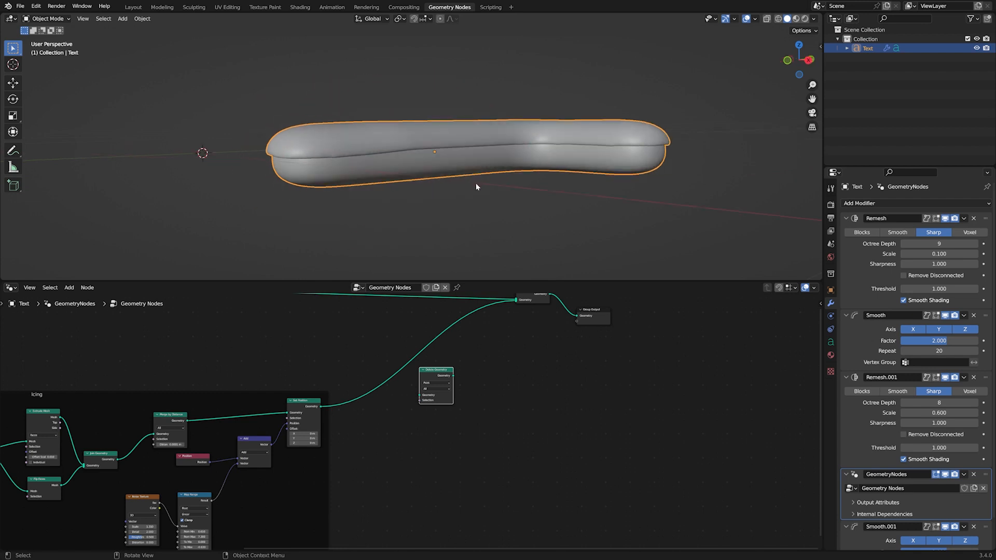
mouse_move(312, 163)
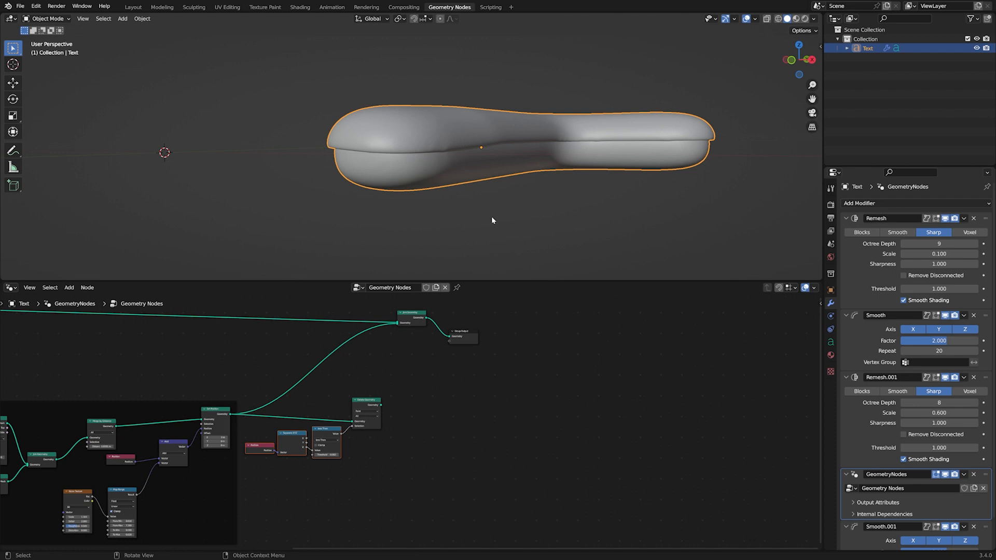
mouse_move(461, 241)
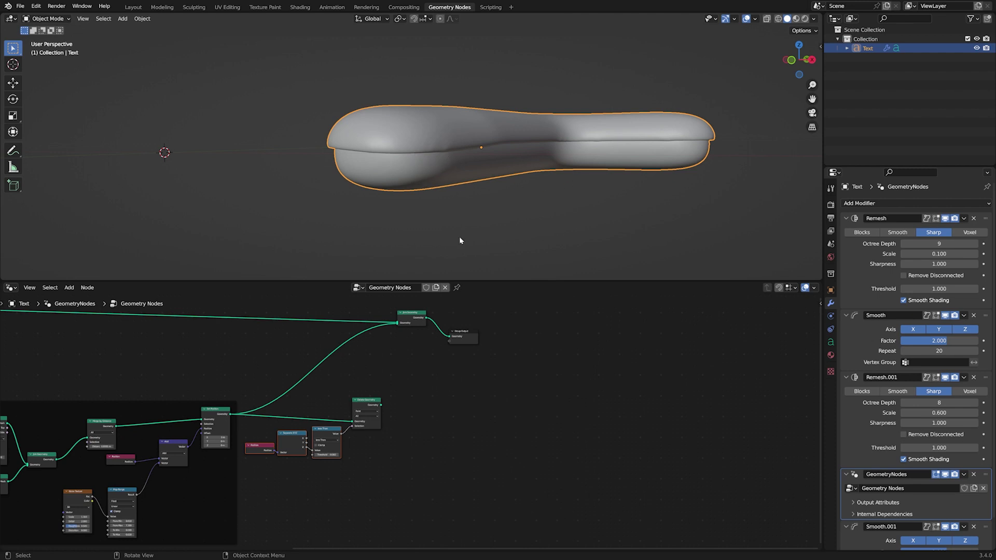
Step: Add Distribute Points on Faces in Poisson Disk mode, feeding an Instance on Points node
type("d")
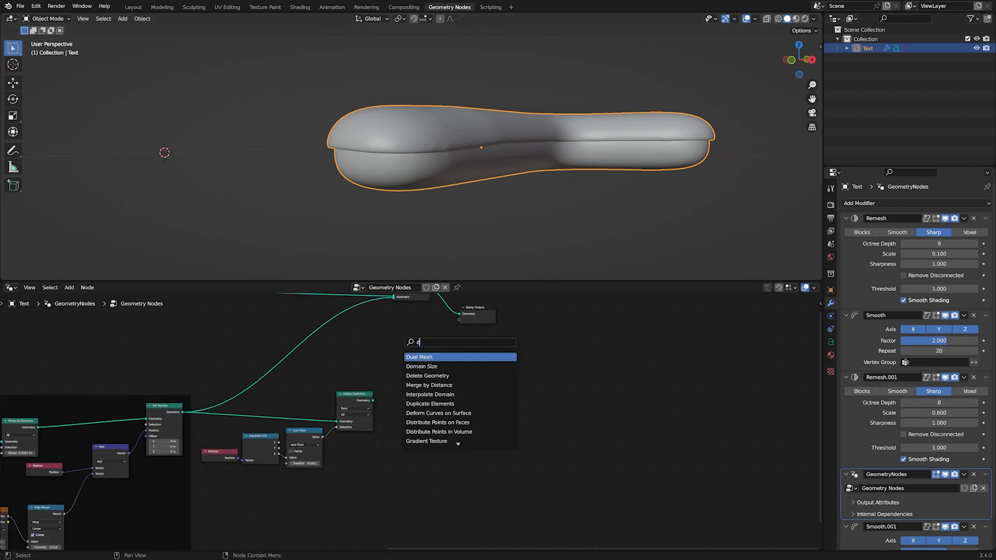
left_click(438, 423)
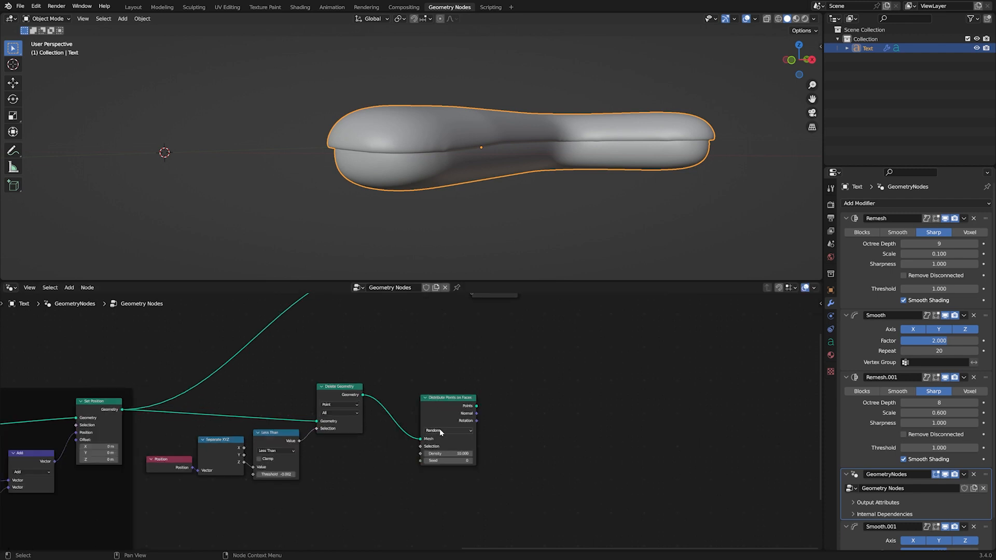
left_click(448, 430)
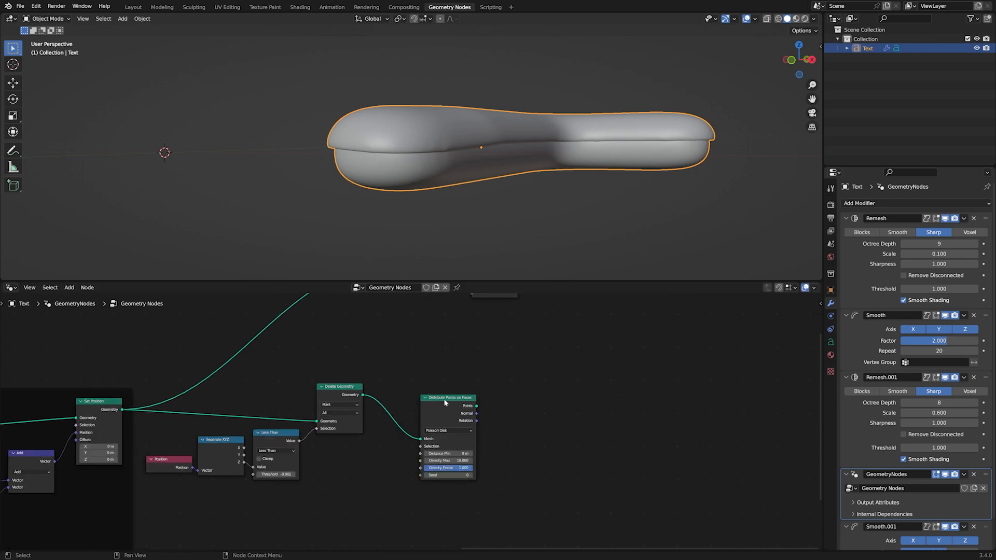
type("ins")
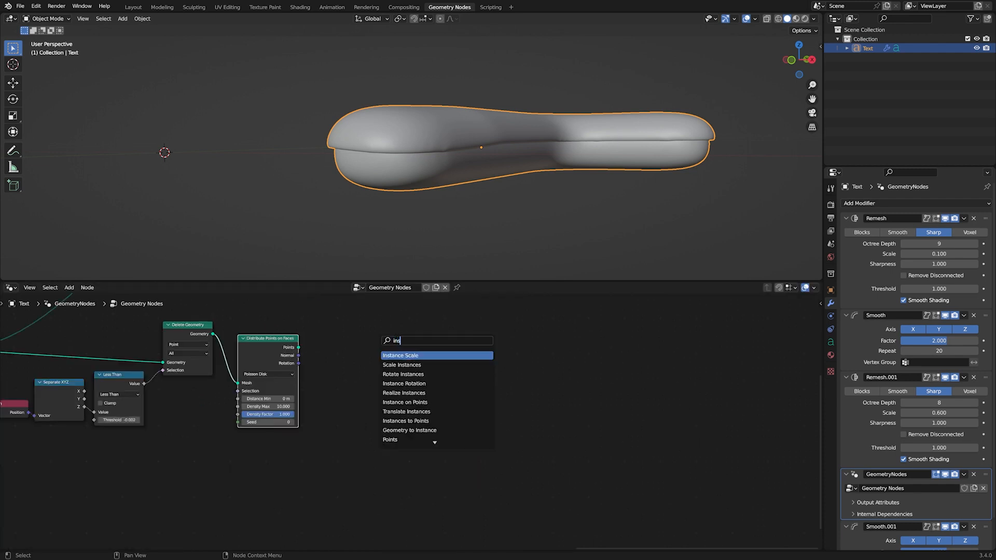
left_click(404, 402)
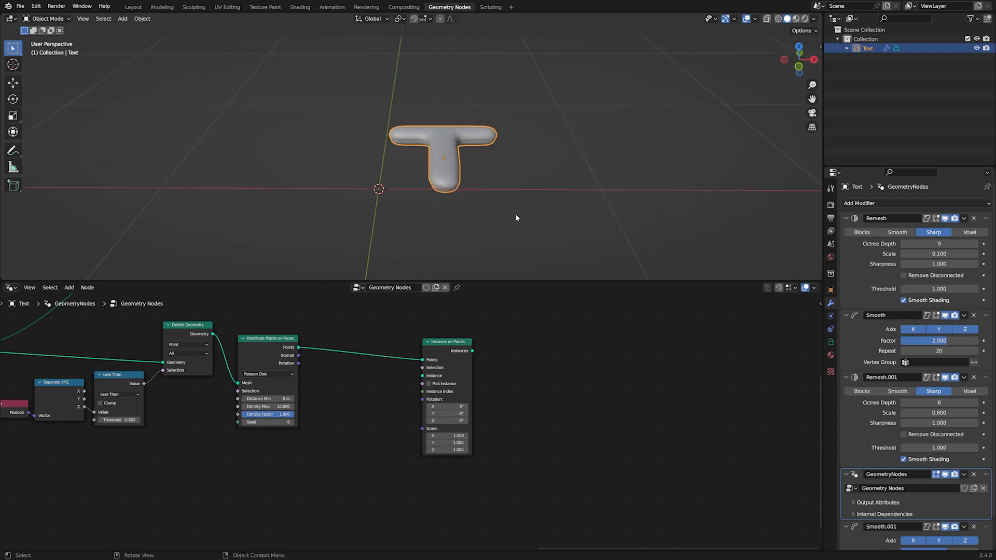
left_click(521, 218)
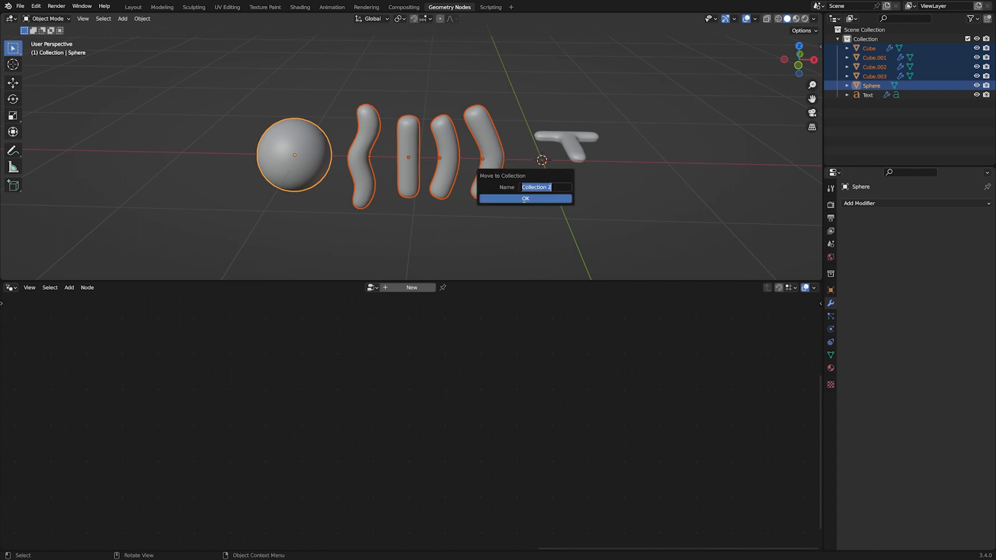
Step: Move the sphere and capsules into a new 'Sprinkles' collection and apply their transforms
type("Sp")
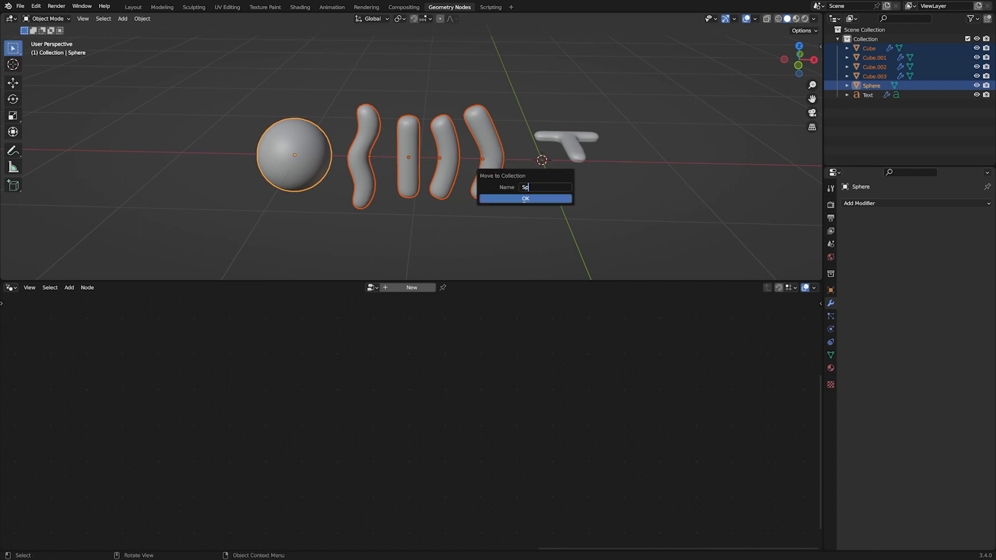
left_click(525, 198)
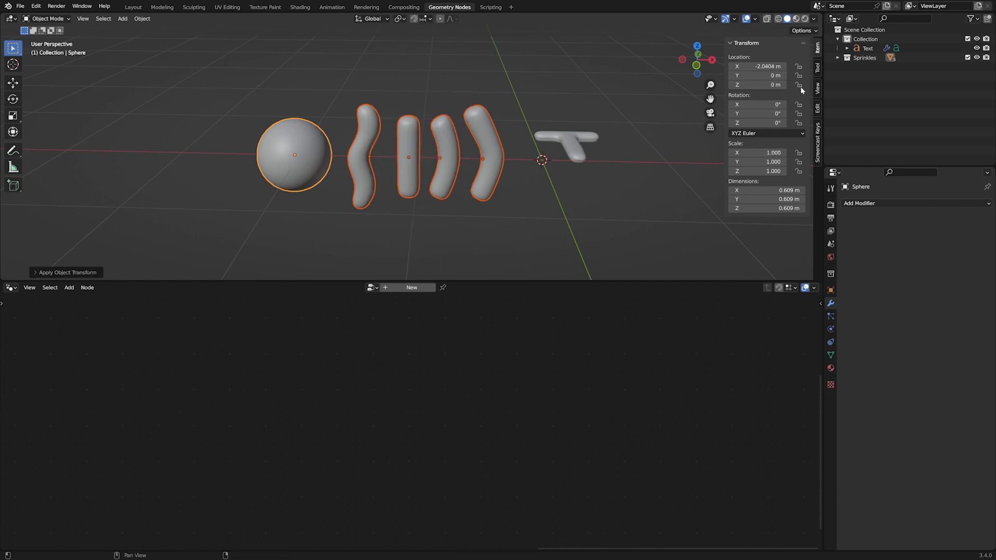
left_click(868, 48)
type("a")
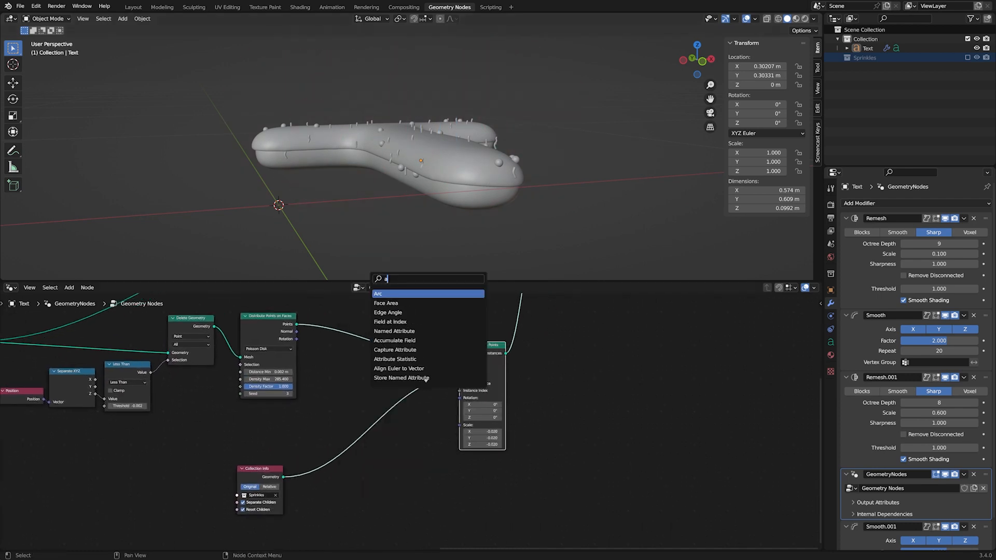
Step: Align sprinkles to the surface normal and feed a multiplied random value into their rotation
left_click(399, 368)
type("ra")
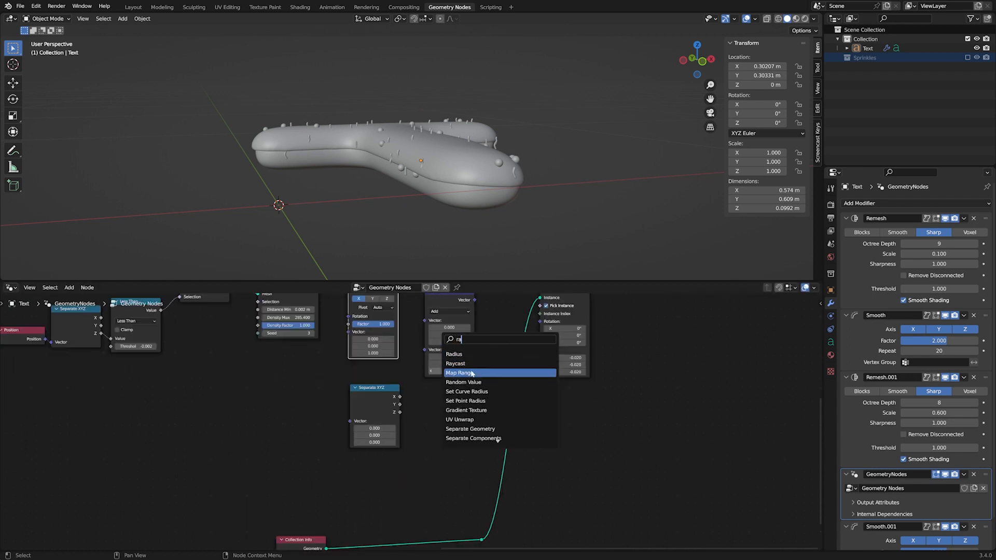
left_click(463, 382)
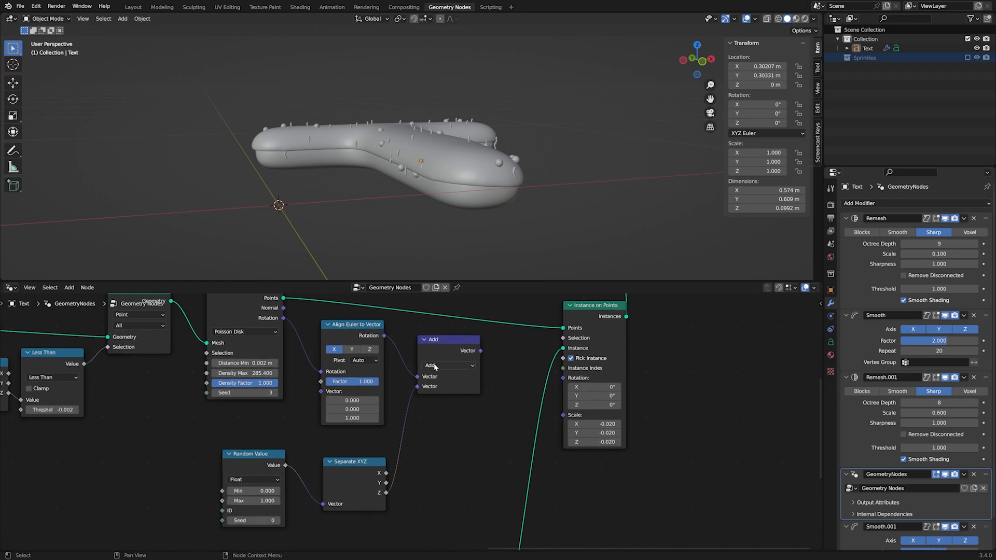
left_click(447, 365)
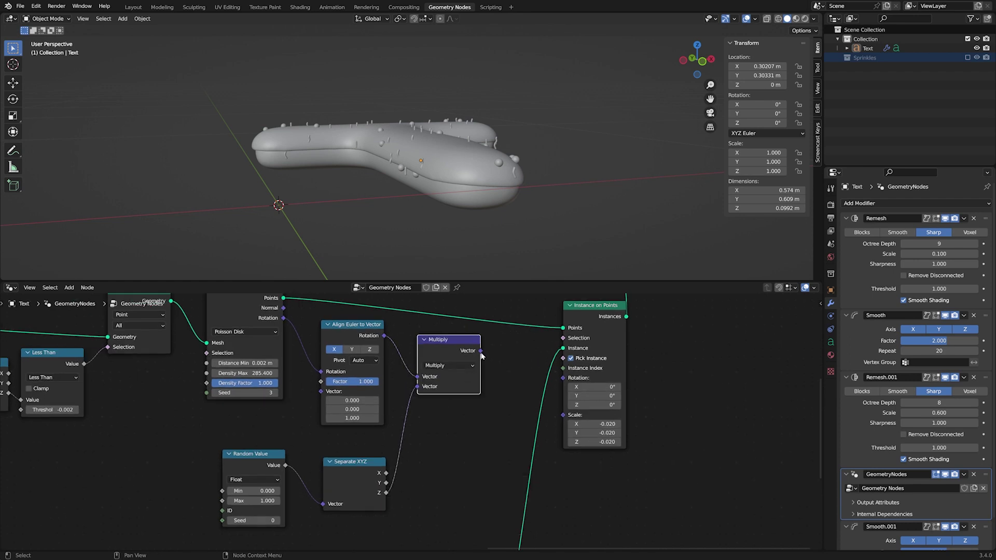
left_click_drag(381, 158, 430, 162)
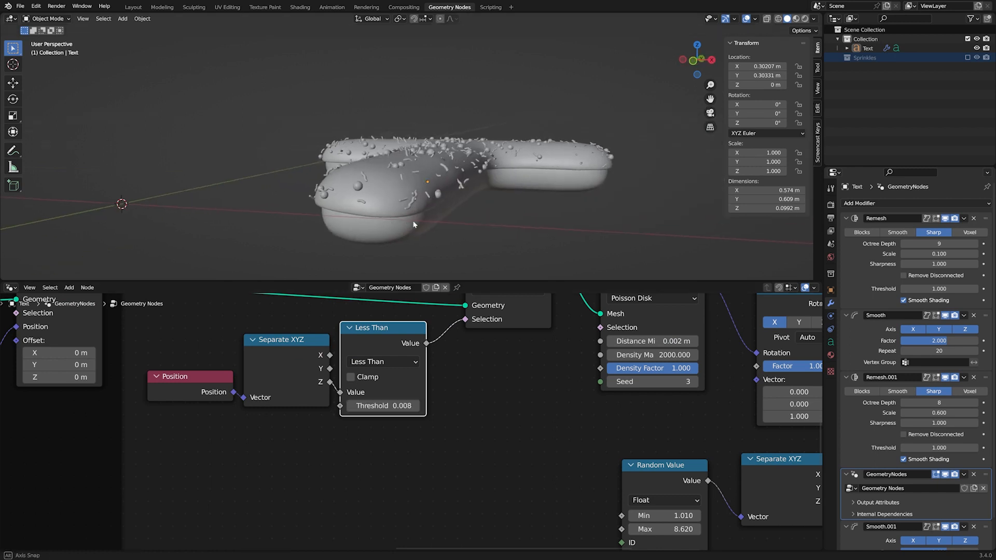
scroll("down", 3)
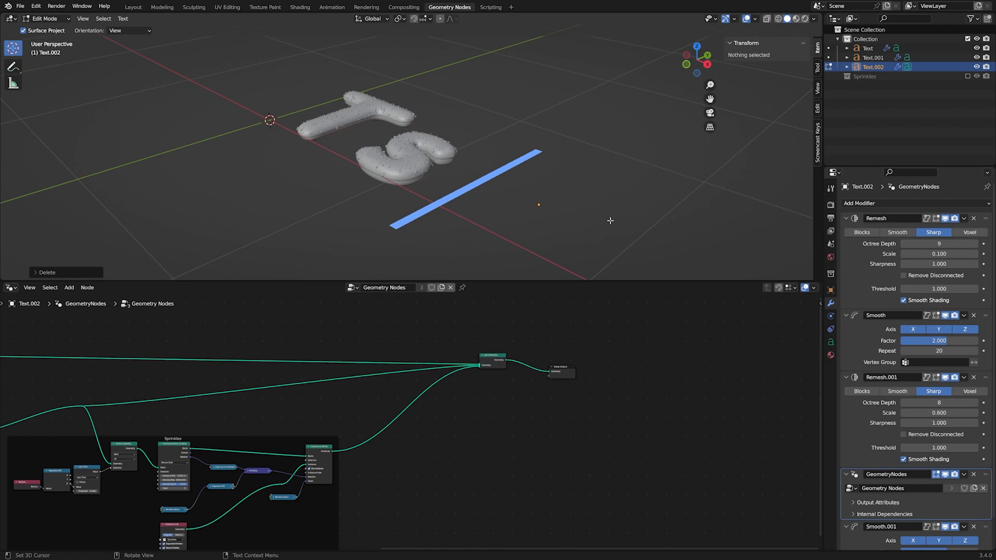
Step: Exit text editing and delete the S letter copy, leaving only the T
key("Tab")
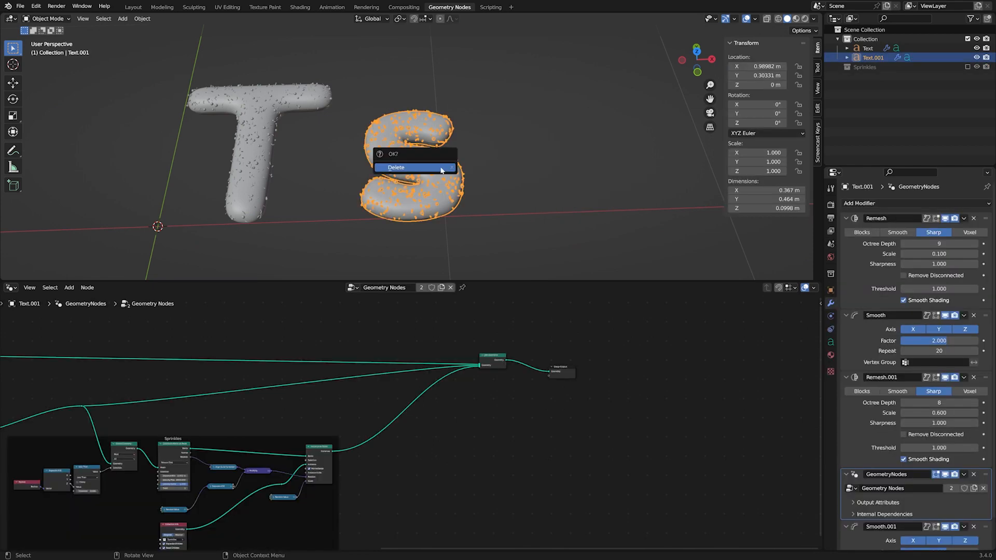
left_click(396, 167)
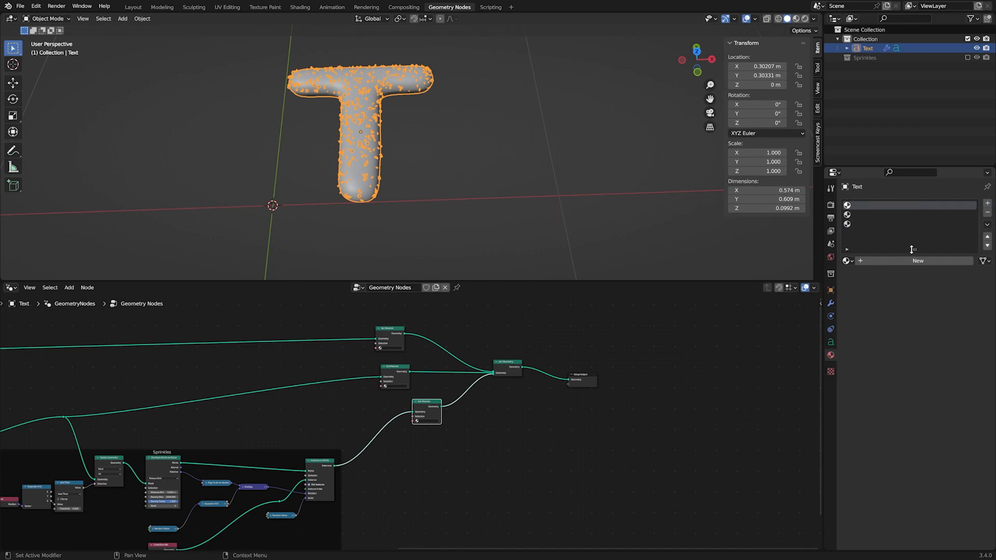
left_click(424, 351)
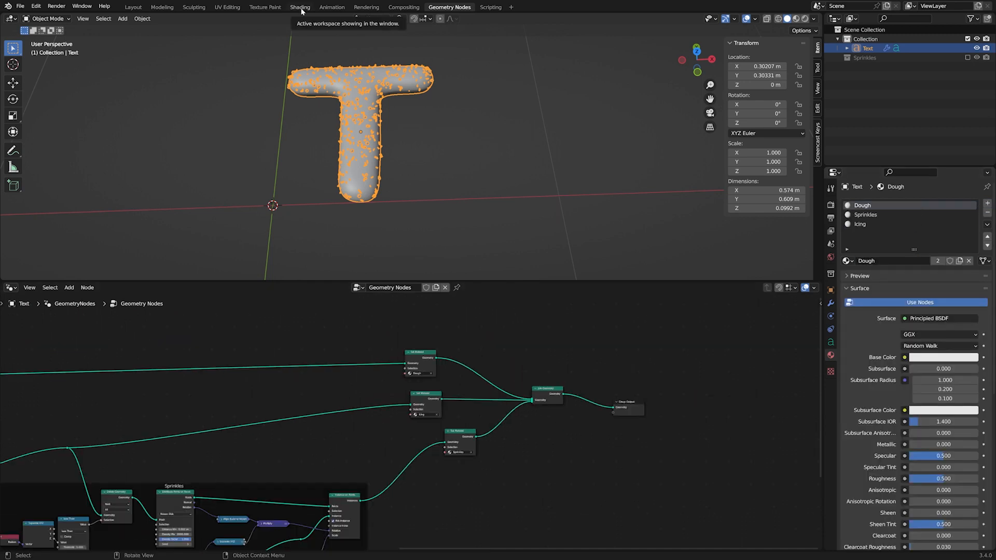
Step: In Shading, add a Wave Texture and ColorRamp to Dough and set a tan stop colour
left_click(299, 7)
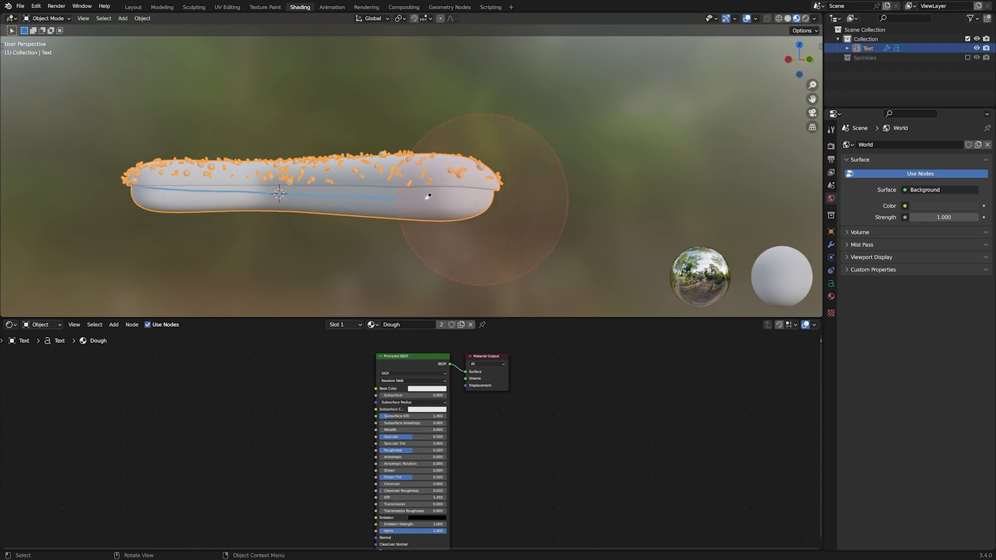
left_click(113, 325)
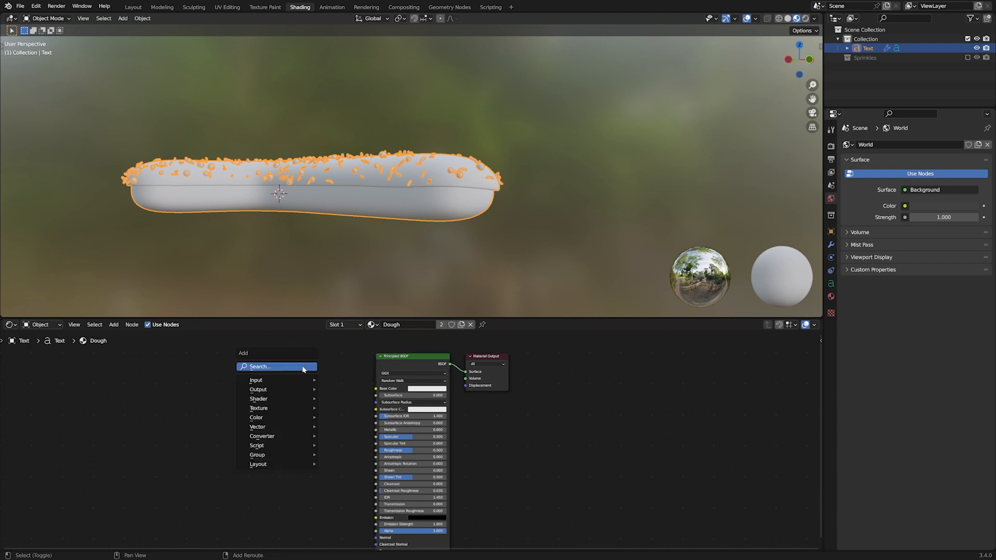
left_click(258, 407)
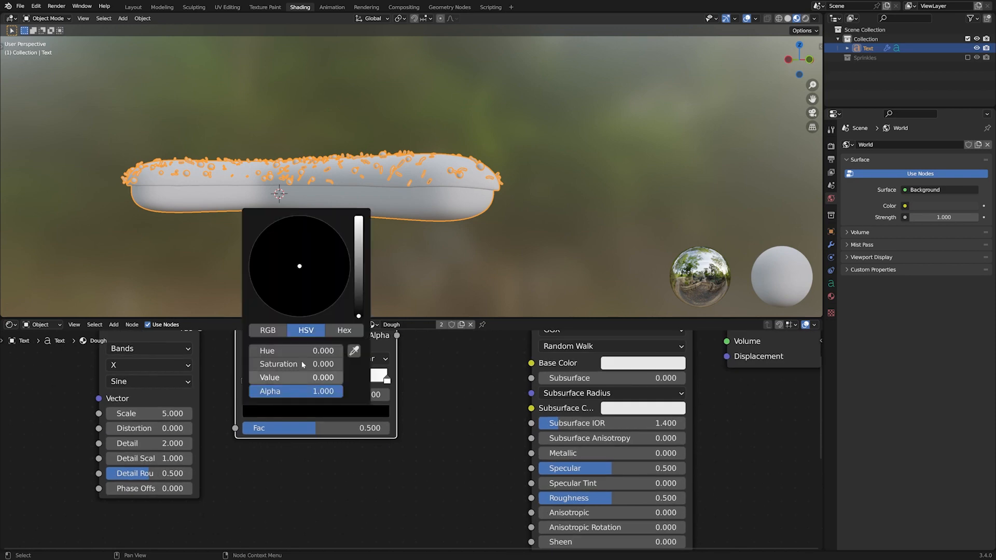
left_click(451, 224)
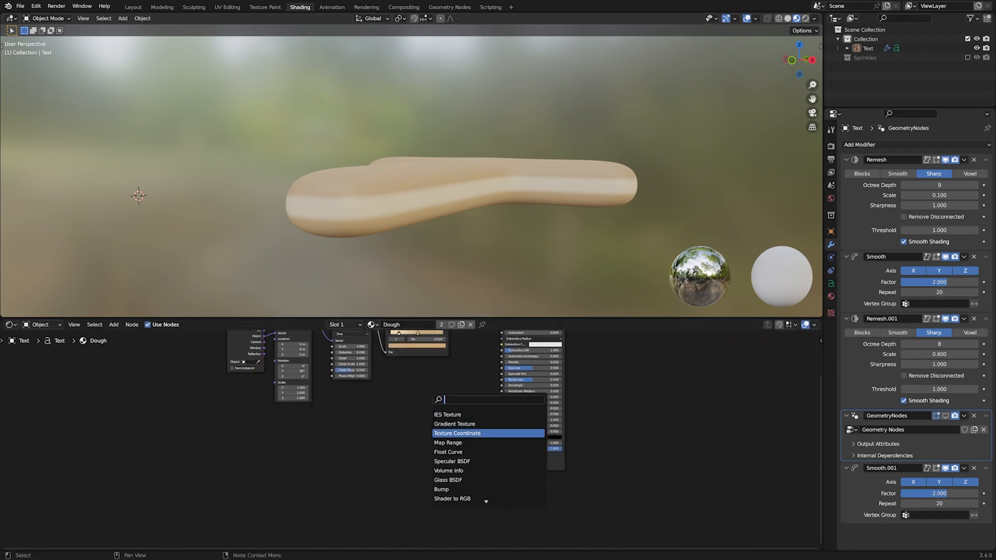
Step: Search for and add a Texture Coordinate node to the Dough shader
type("b")
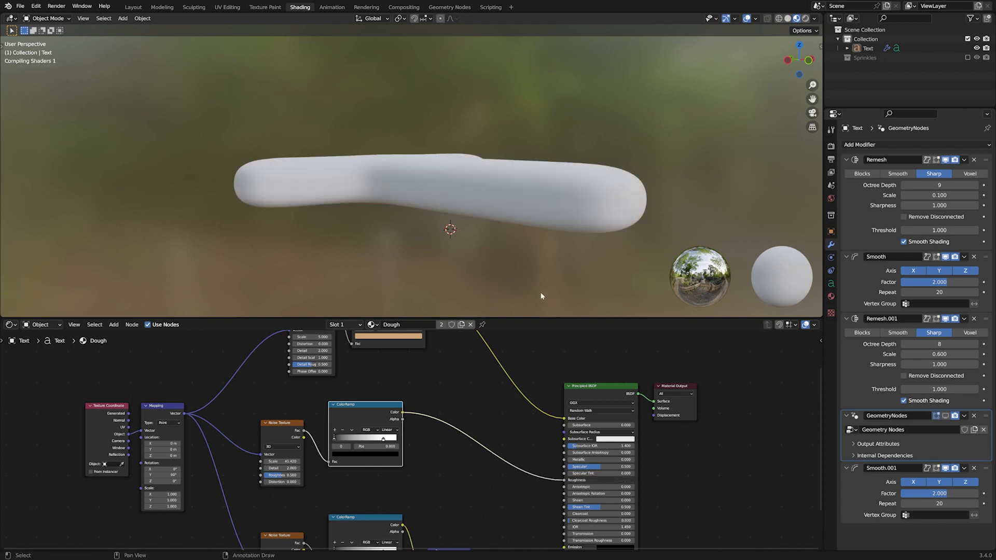
Step: Preview the noise ColorRamp's black-and-white mask directly on the dough
left_click(365, 416)
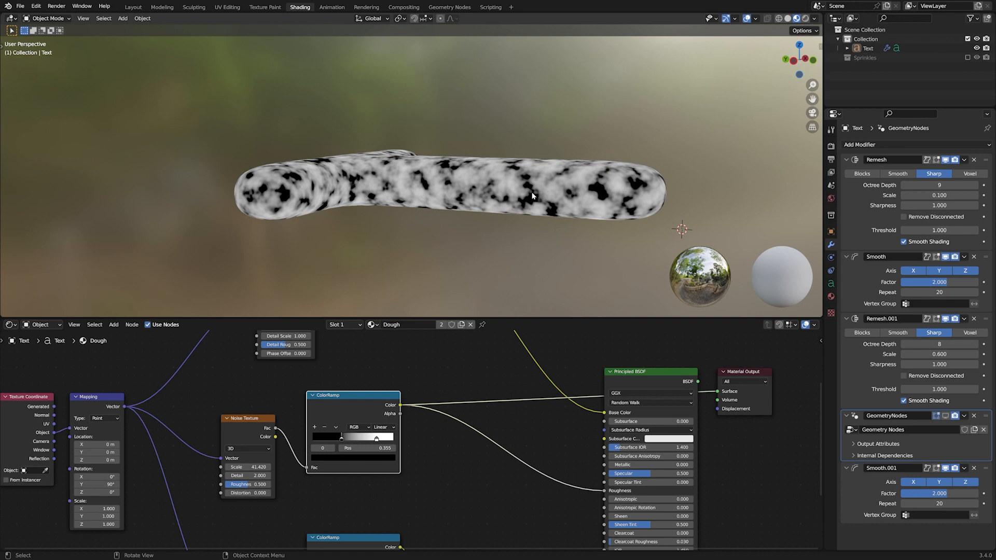
mouse_move(453, 282)
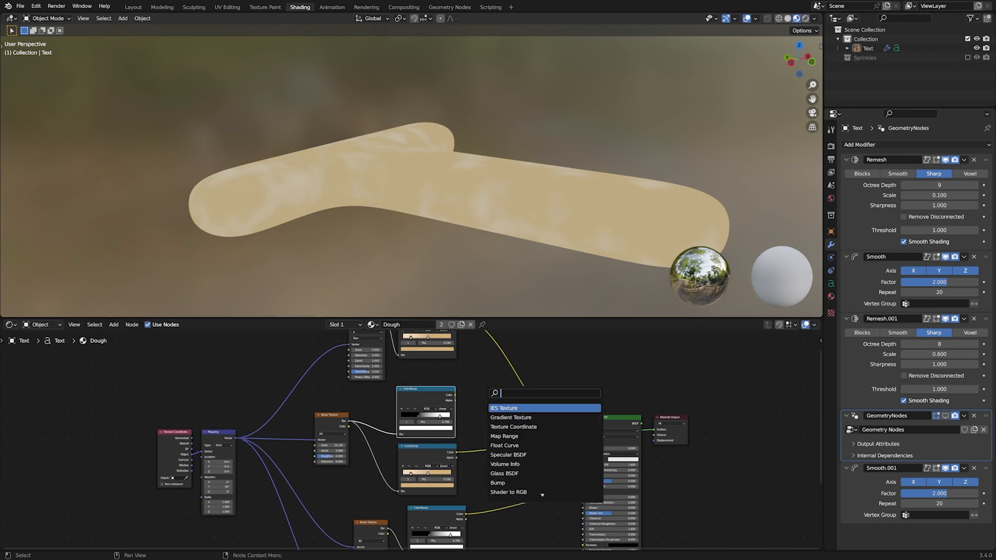
Step: Add a Hue Saturation Value node after the tan ColorRamp to darken patches
type("h")
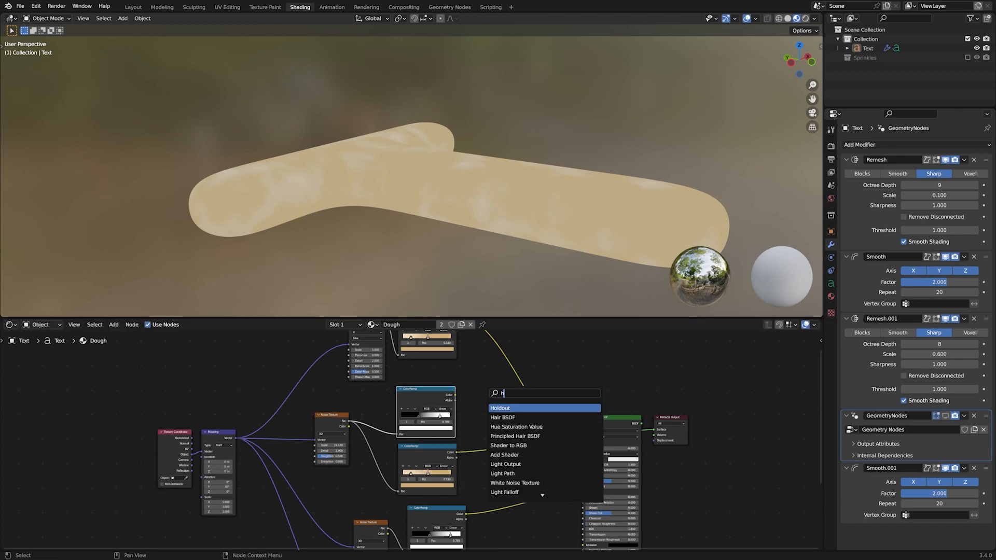
left_click(515, 426)
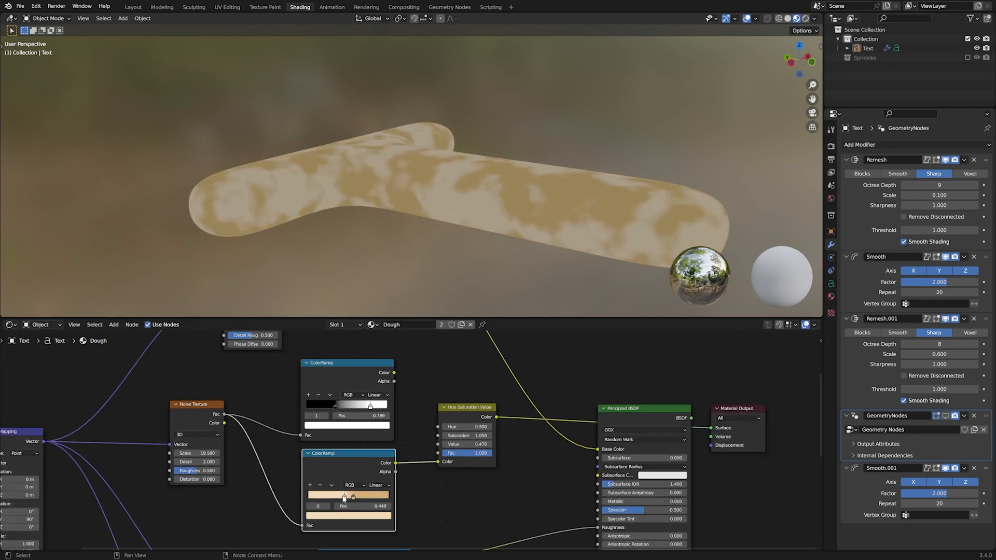
scroll("down", 3)
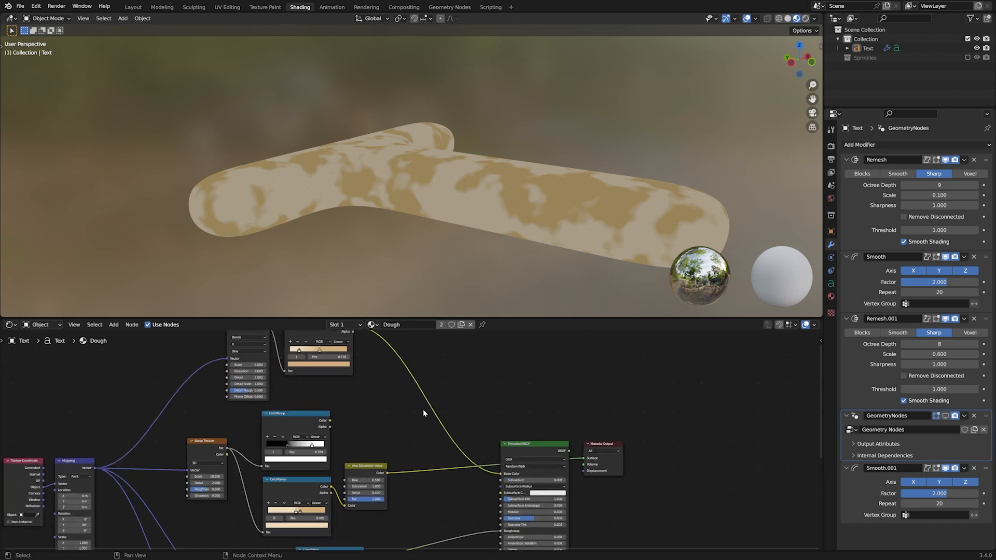
Step: Add a Mix node to the dough shader and set its data type to Color
type("m")
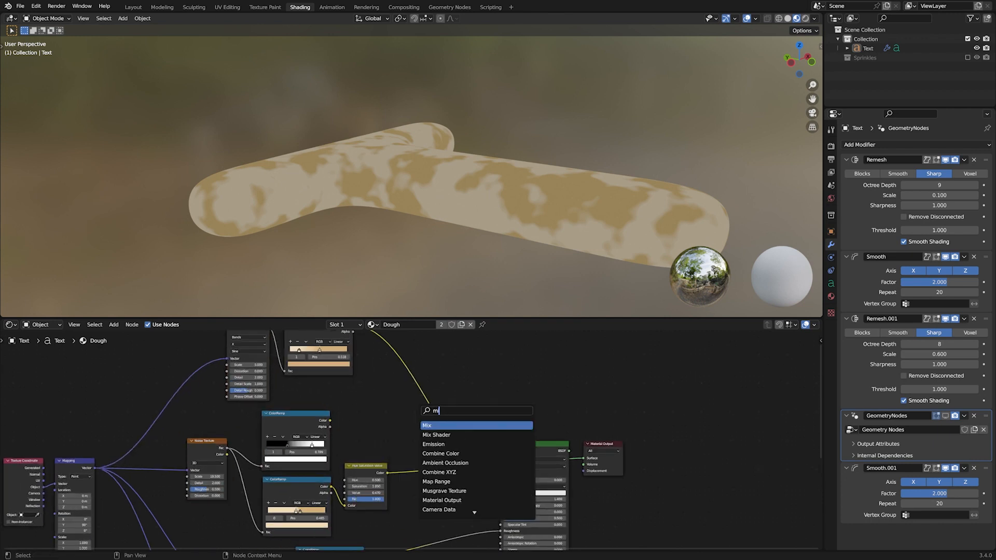
left_click(427, 425)
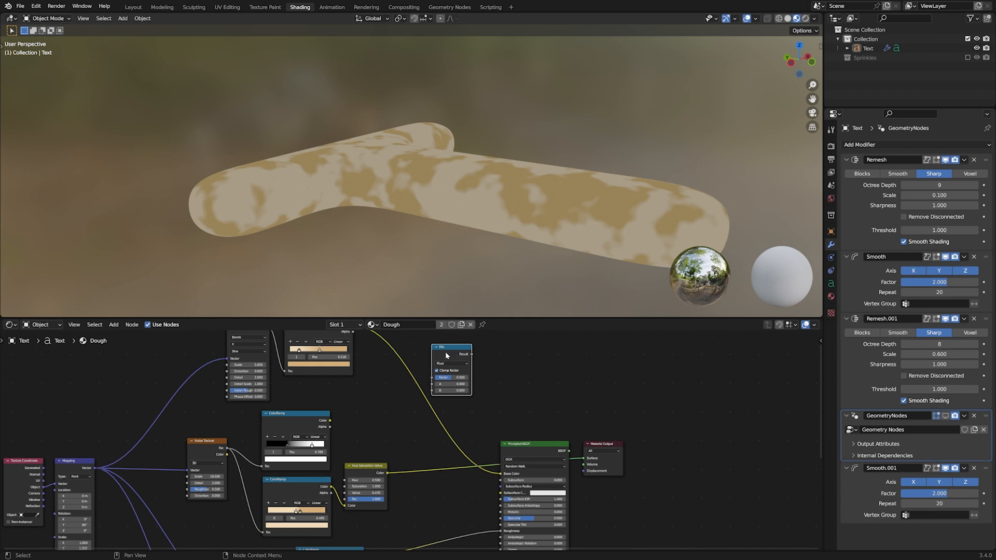
mouse_move(475, 373)
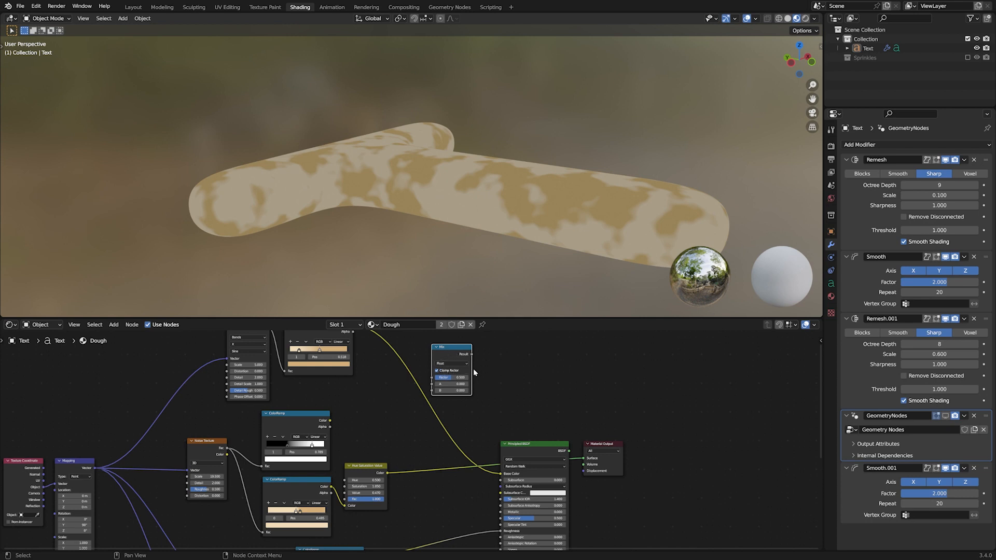
left_click(451, 377)
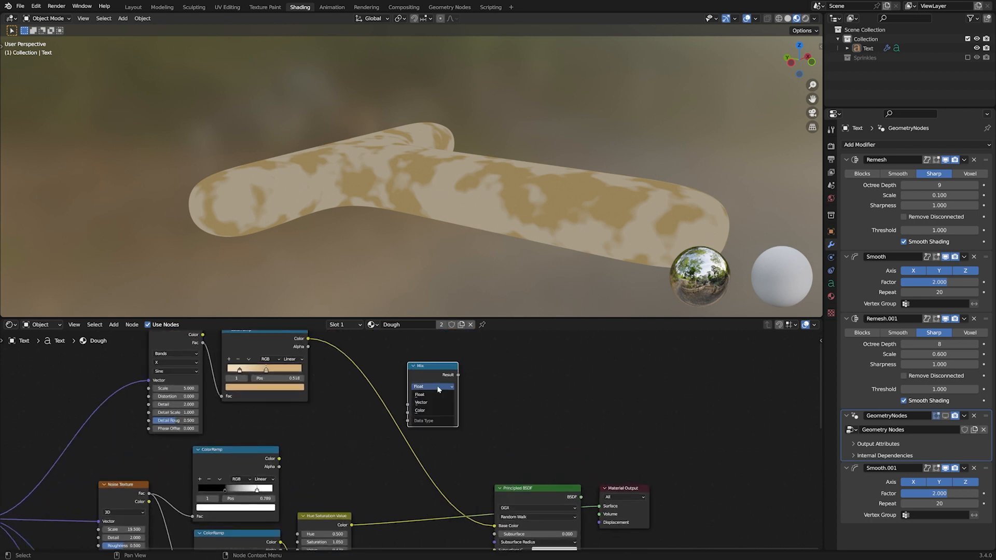
left_click(420, 411)
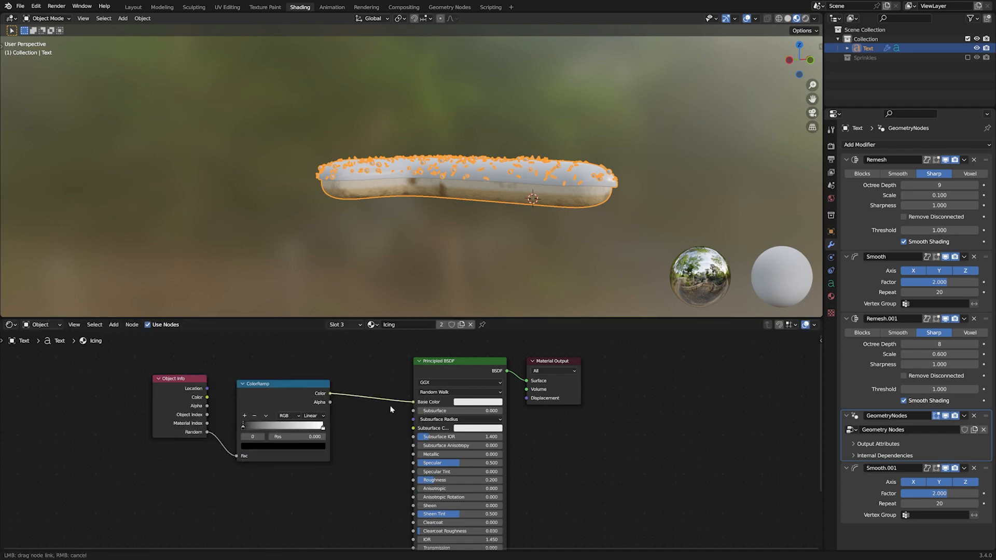
Step: Link the Icing ColorRamp to base colour with HSV mode and Far interpolation
left_click(388, 419)
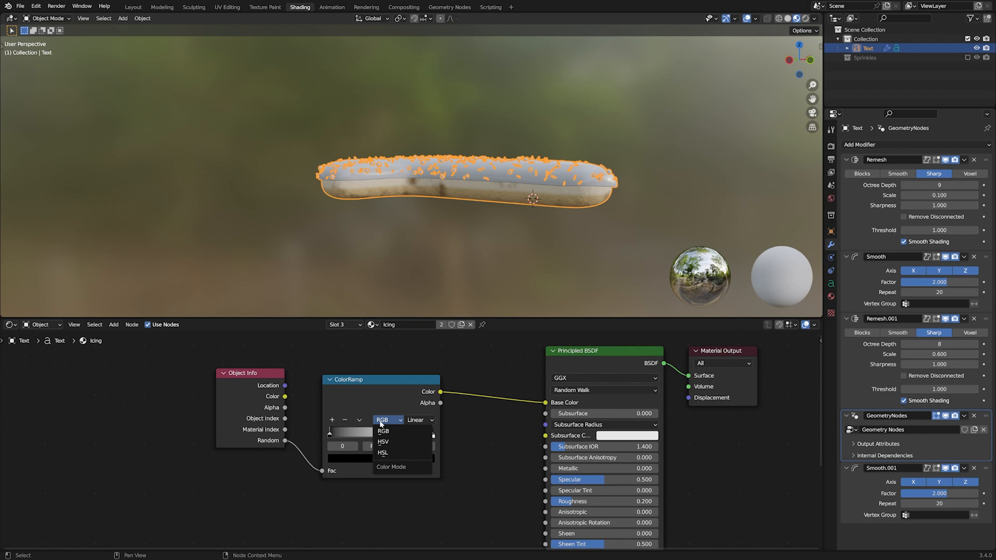
left_click(383, 442)
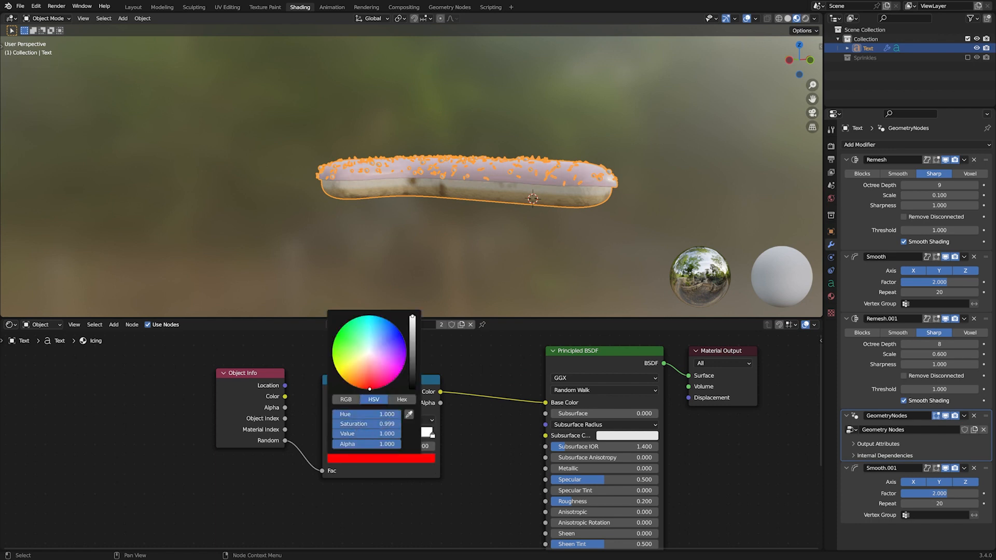
left_click(401, 399)
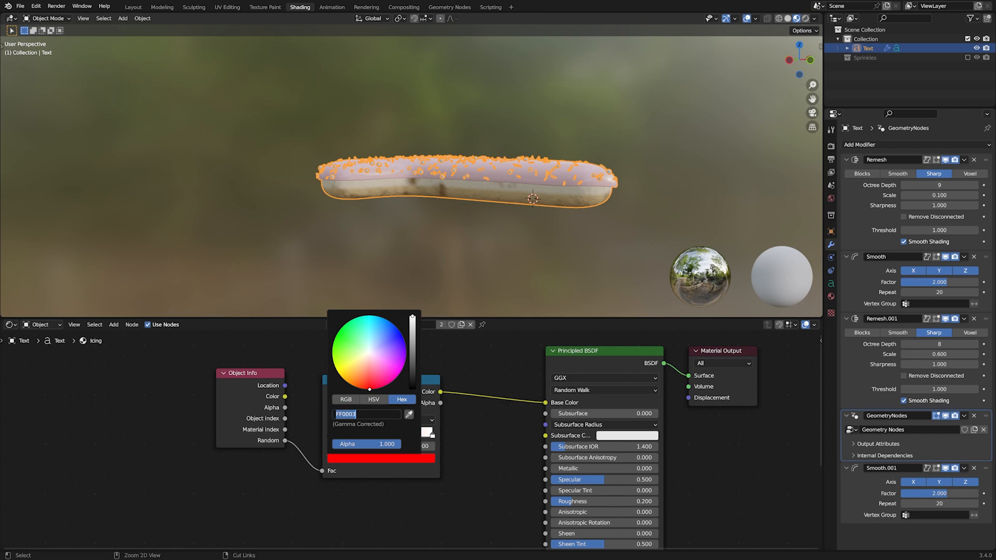
left_click(419, 420)
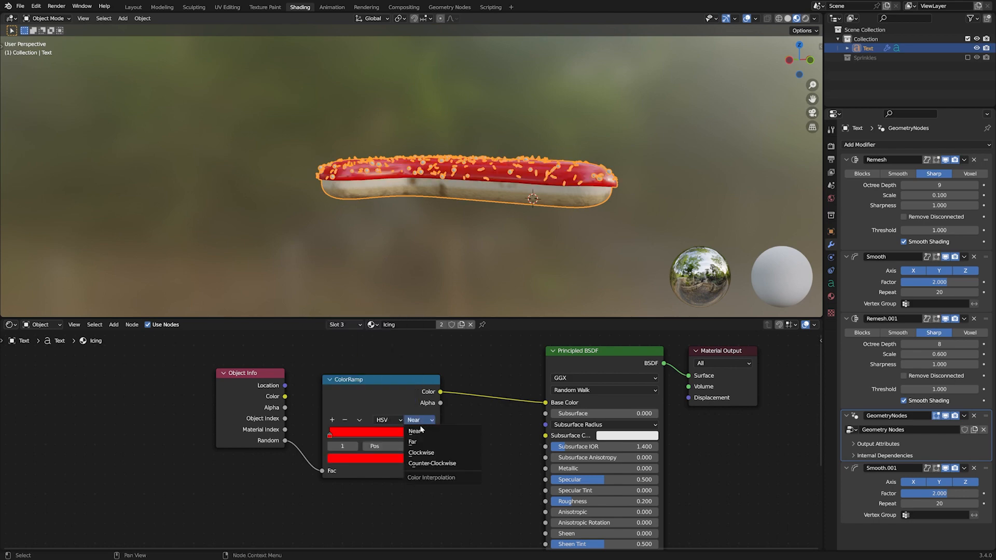
left_click(412, 442)
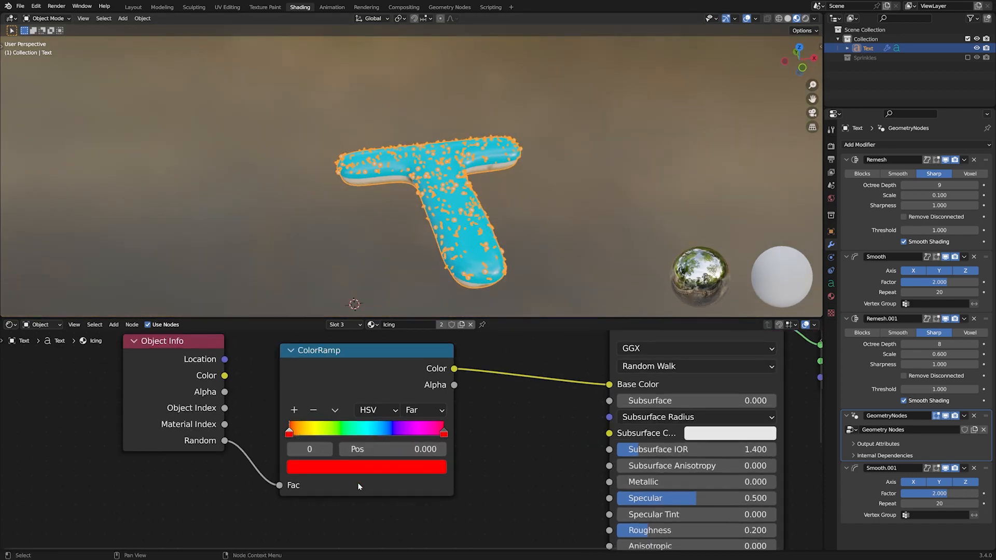
left_click(366, 467)
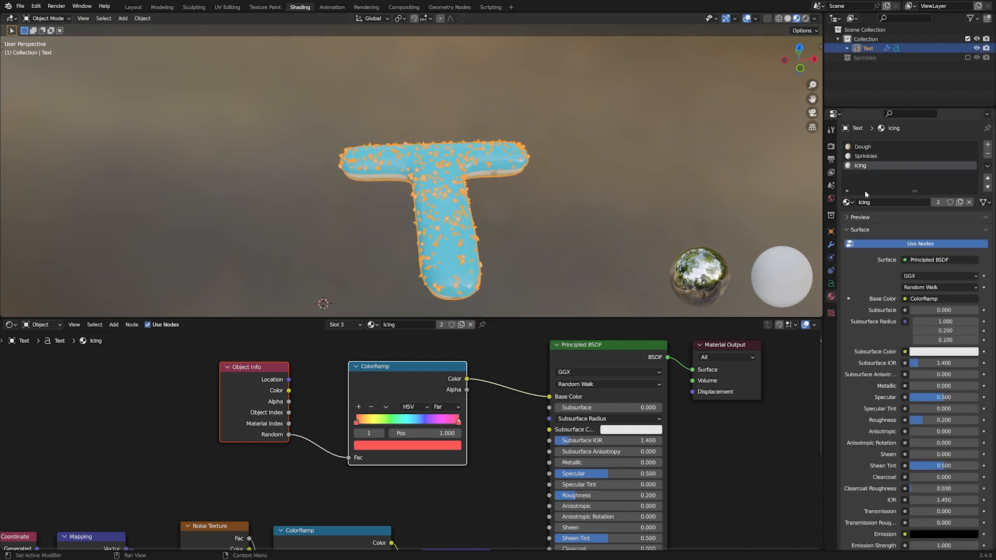
Step: Select the Sprinkles material slot, return to Layout, and edit one doughnut's letter
left_click(866, 156)
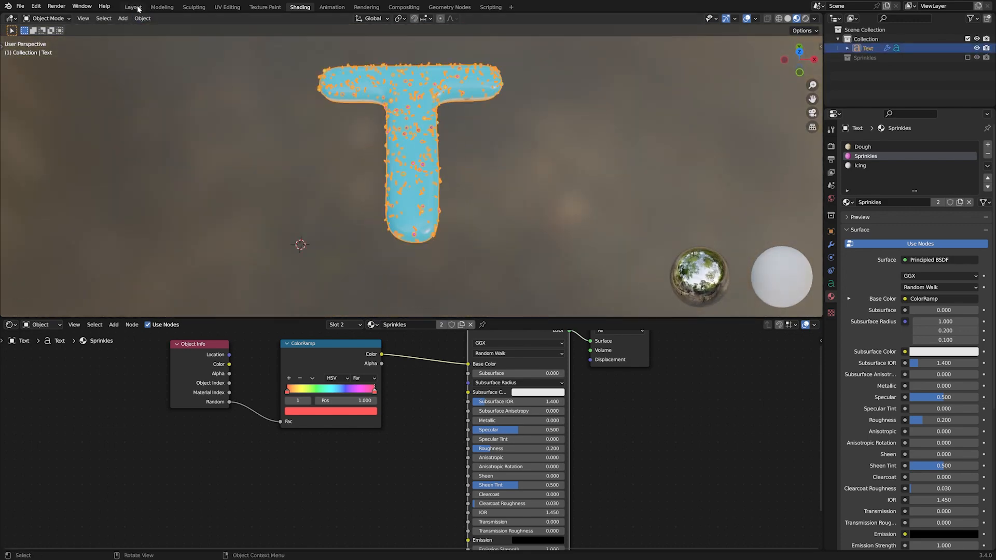
left_click(133, 7)
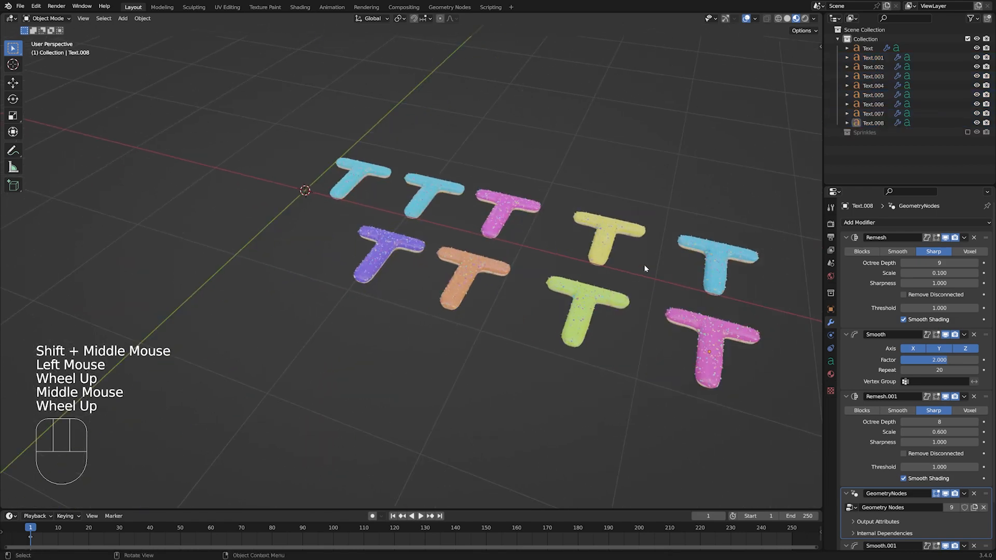
key("Tab")
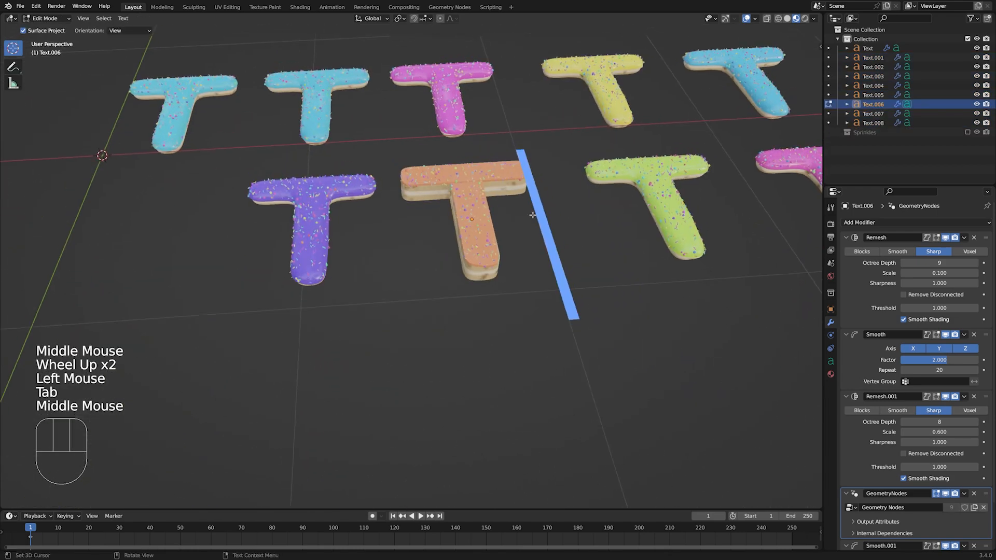